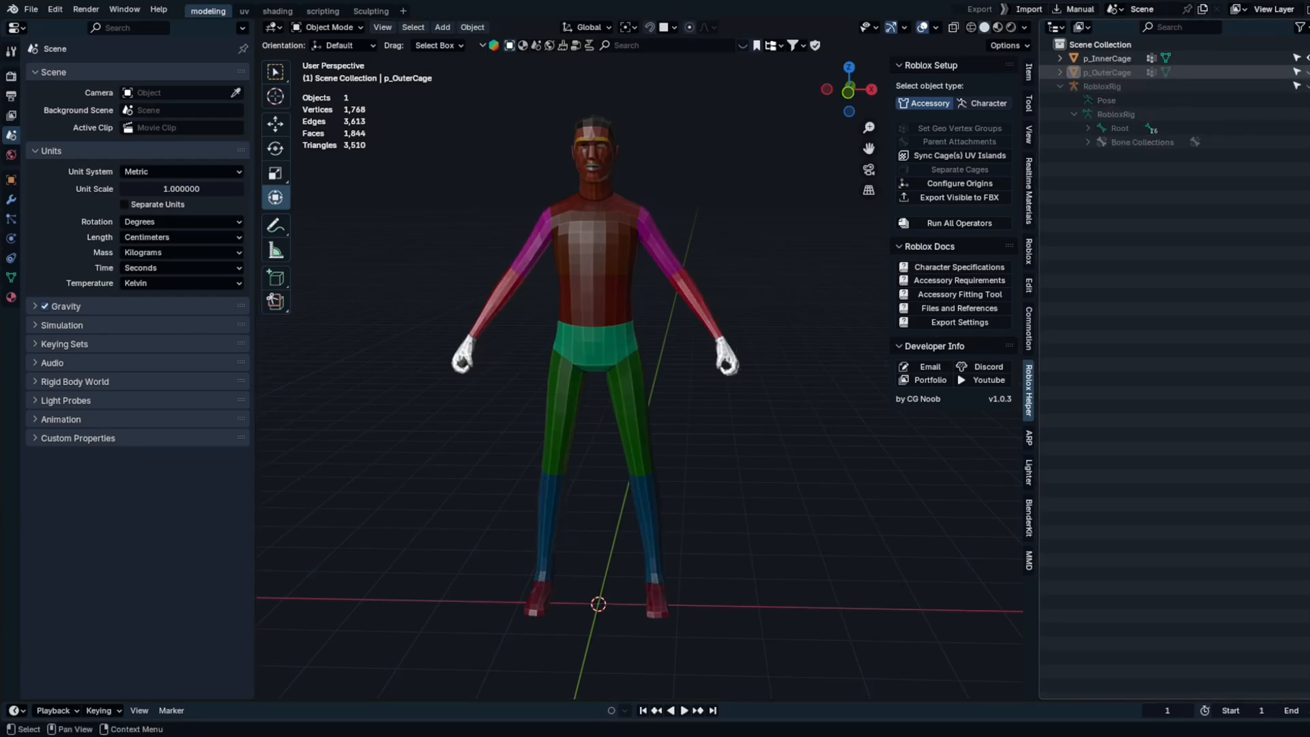
- Paste the copied elf_pants mesh into the scene next to p_InnerCage
{"action": "left_click", "coordinate": [1107, 57]}
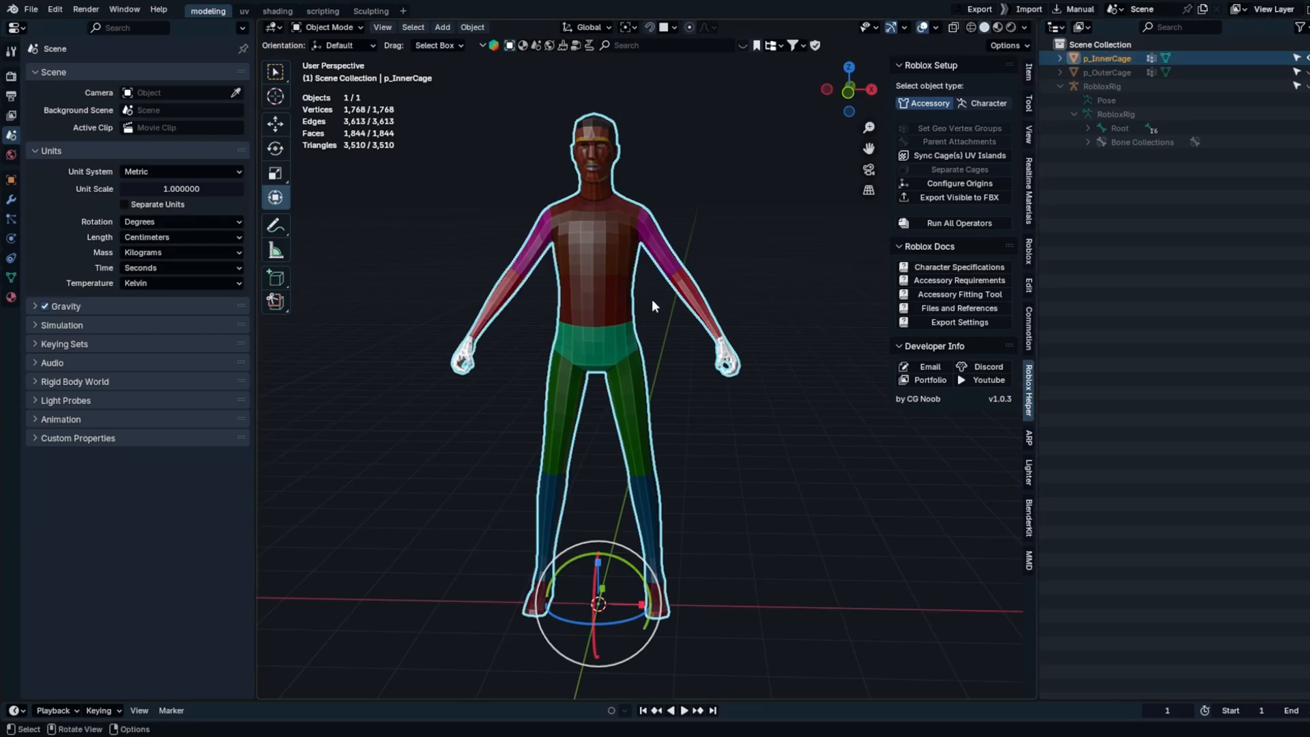
{"action": "mouse_move", "coordinate": [797, 352]}
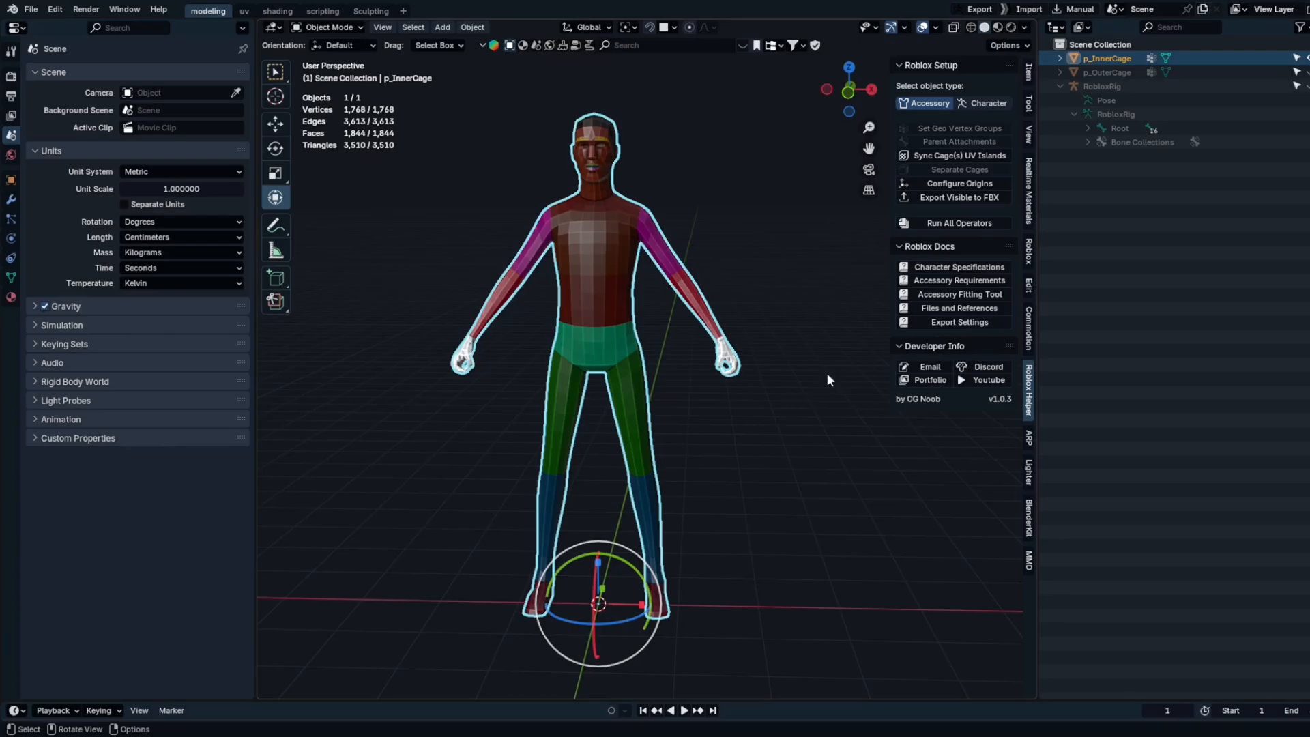
{"action": "key", "text": "ctrl+v"}
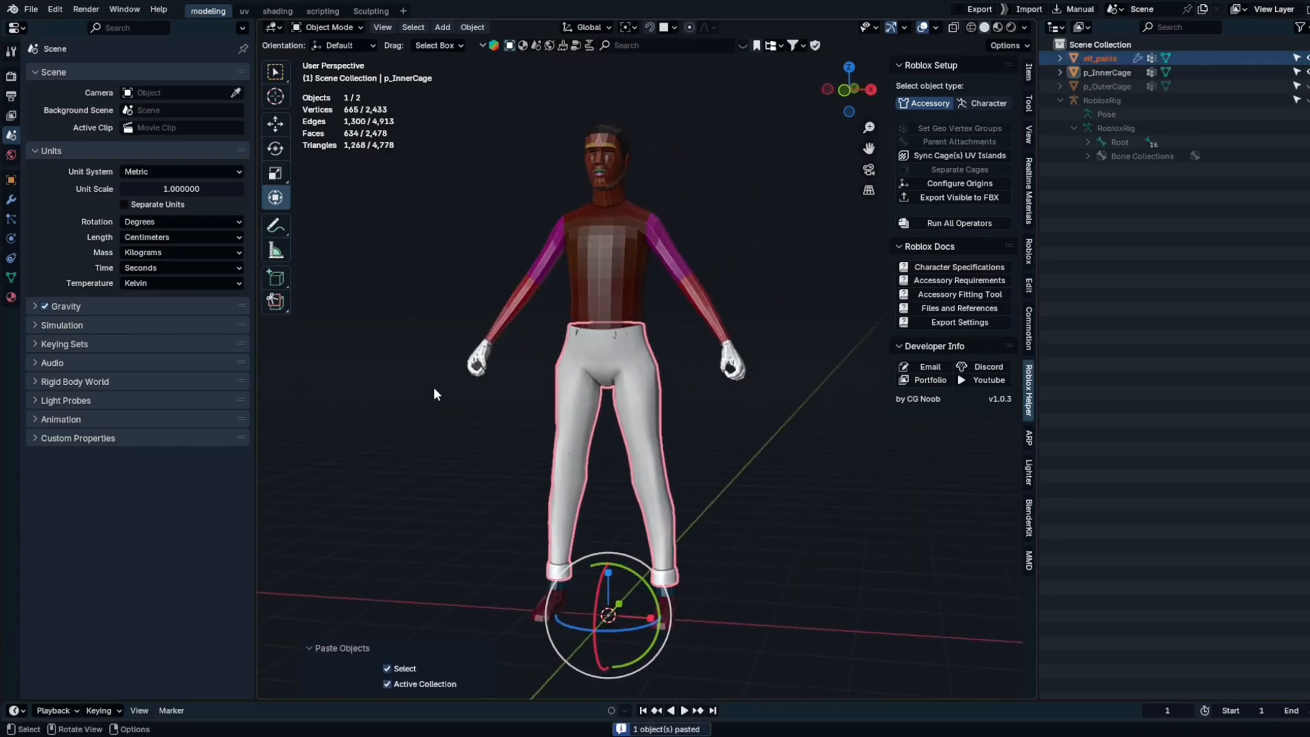
- Rename p_InnerCage to 'body' and export the visible body and pants to FBX via Roblox Helper
{"action": "left_click_drag", "start_coordinate": [434, 393], "coordinate": [759, 427]}
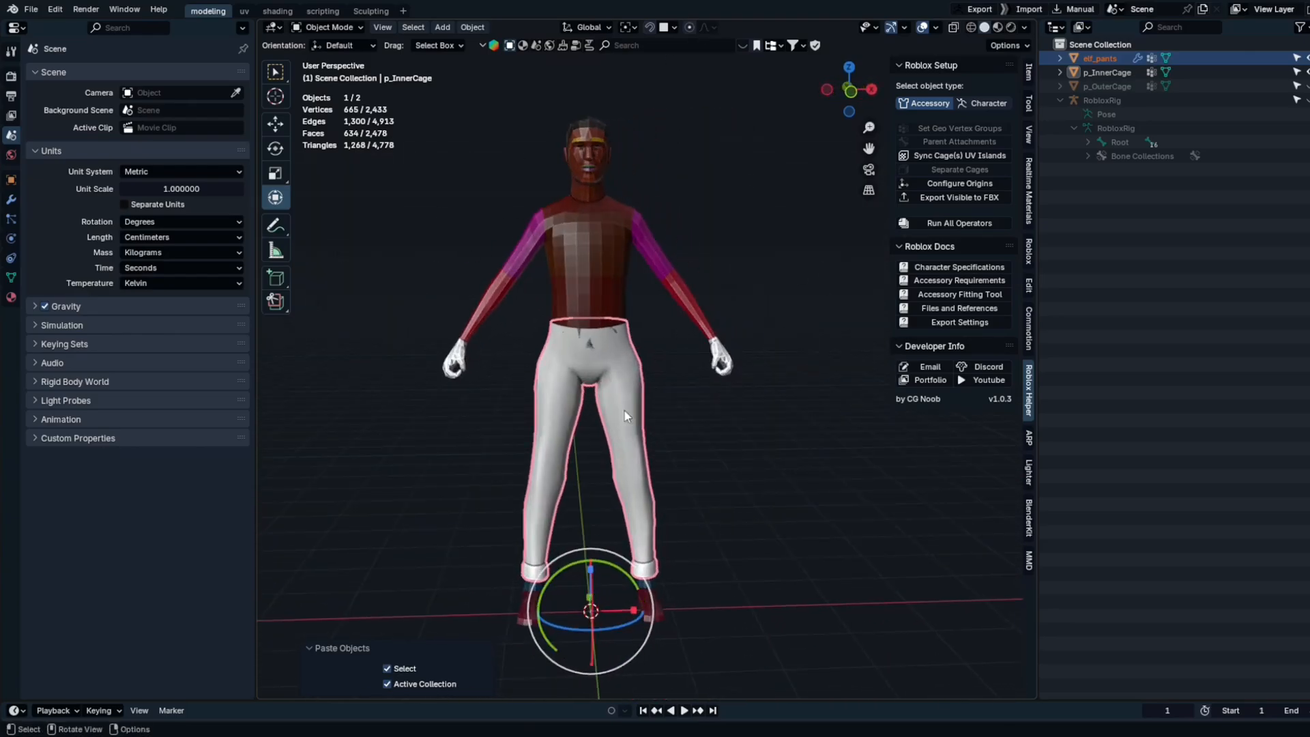
{"action": "left_click_drag", "start_coordinate": [626, 414], "coordinate": [594, 513]}
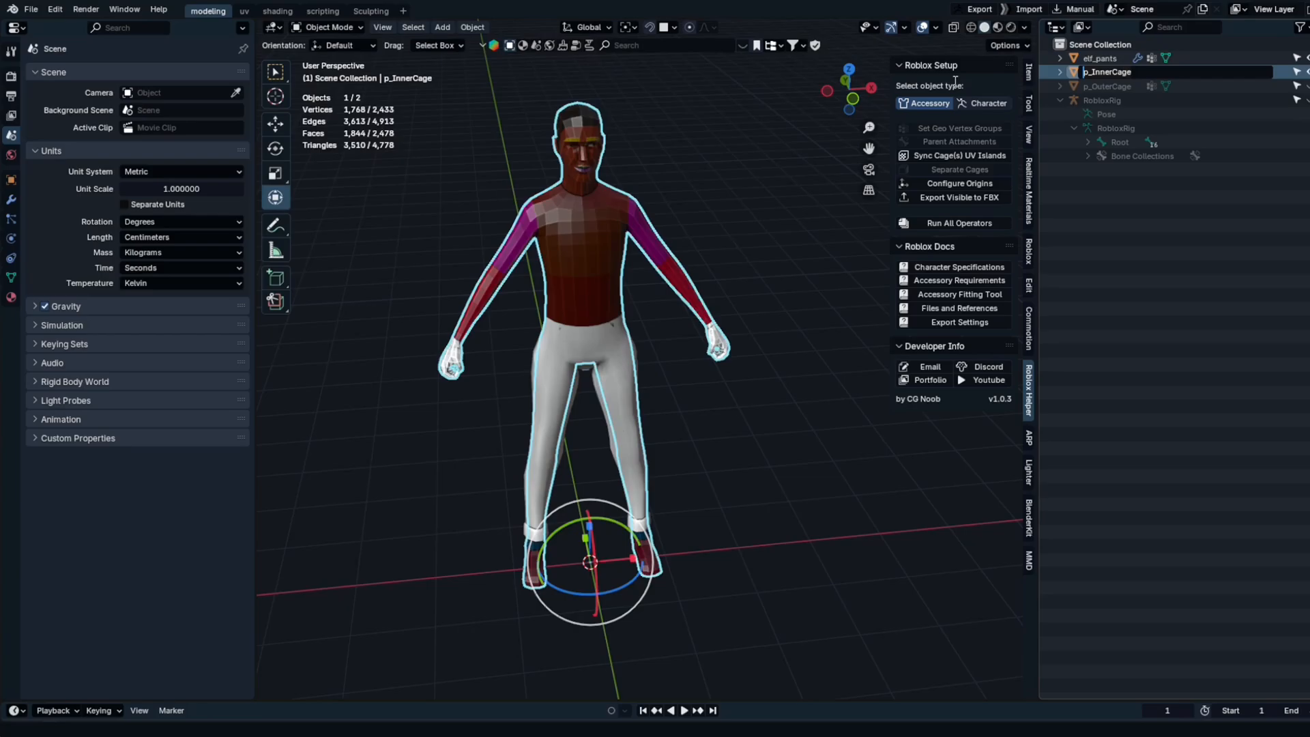
{"action": "type", "text": "body"}
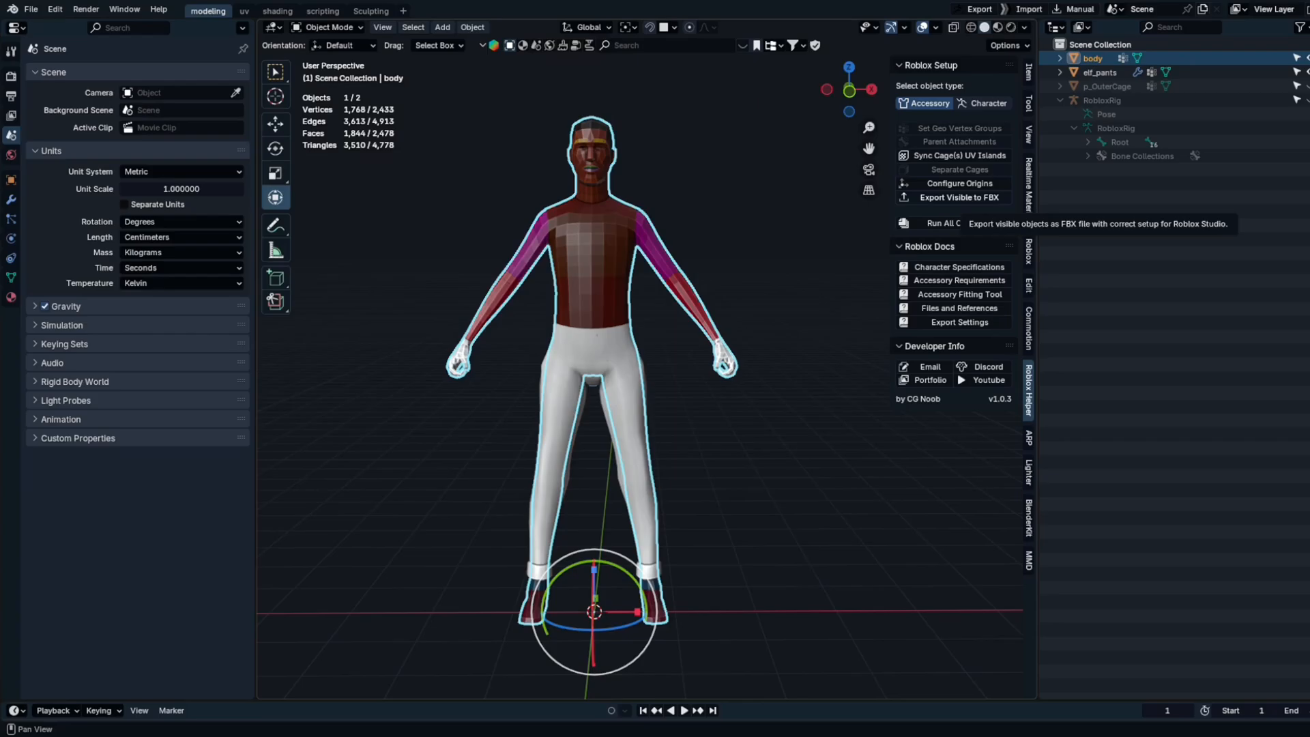
{"action": "left_click", "coordinate": [958, 196]}
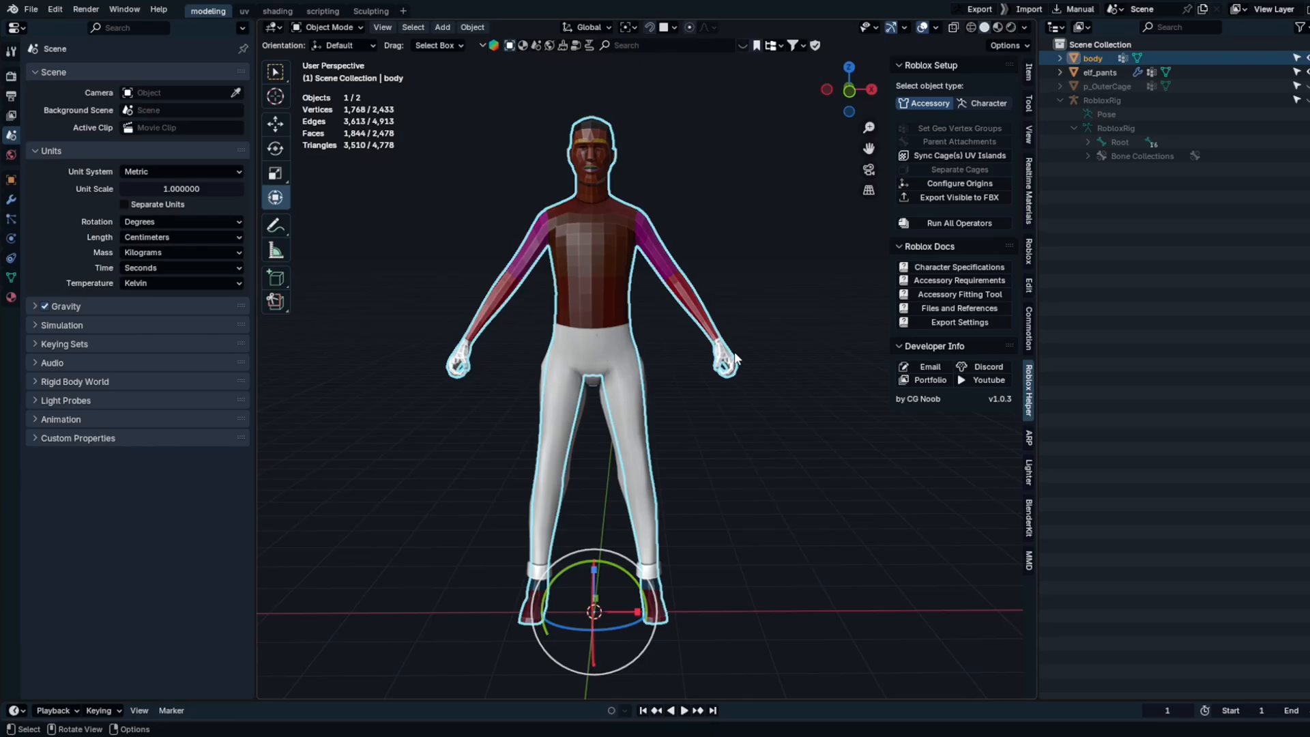
{"action": "mouse_move", "coordinate": [743, 278]}
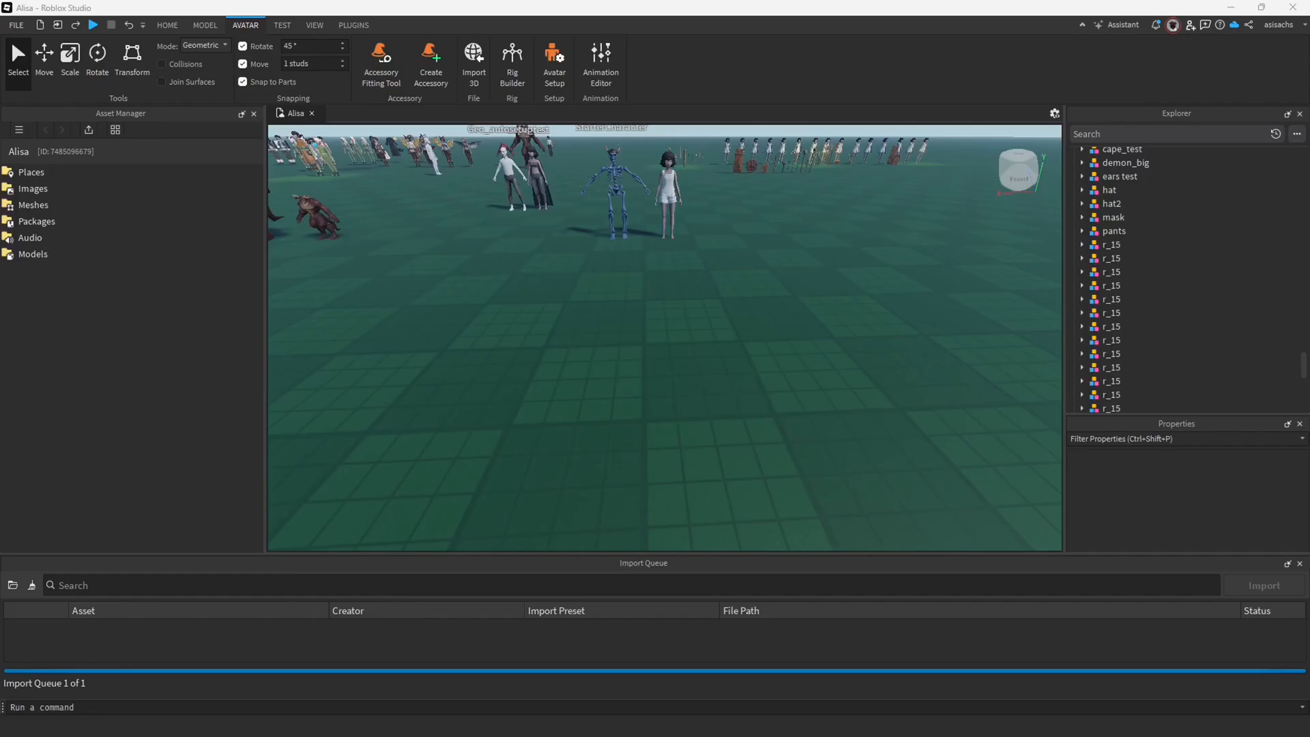
- Import new_template.fbx via Import 3D with Upload to Roblox unticked
{"action": "left_click", "coordinate": [473, 63]}
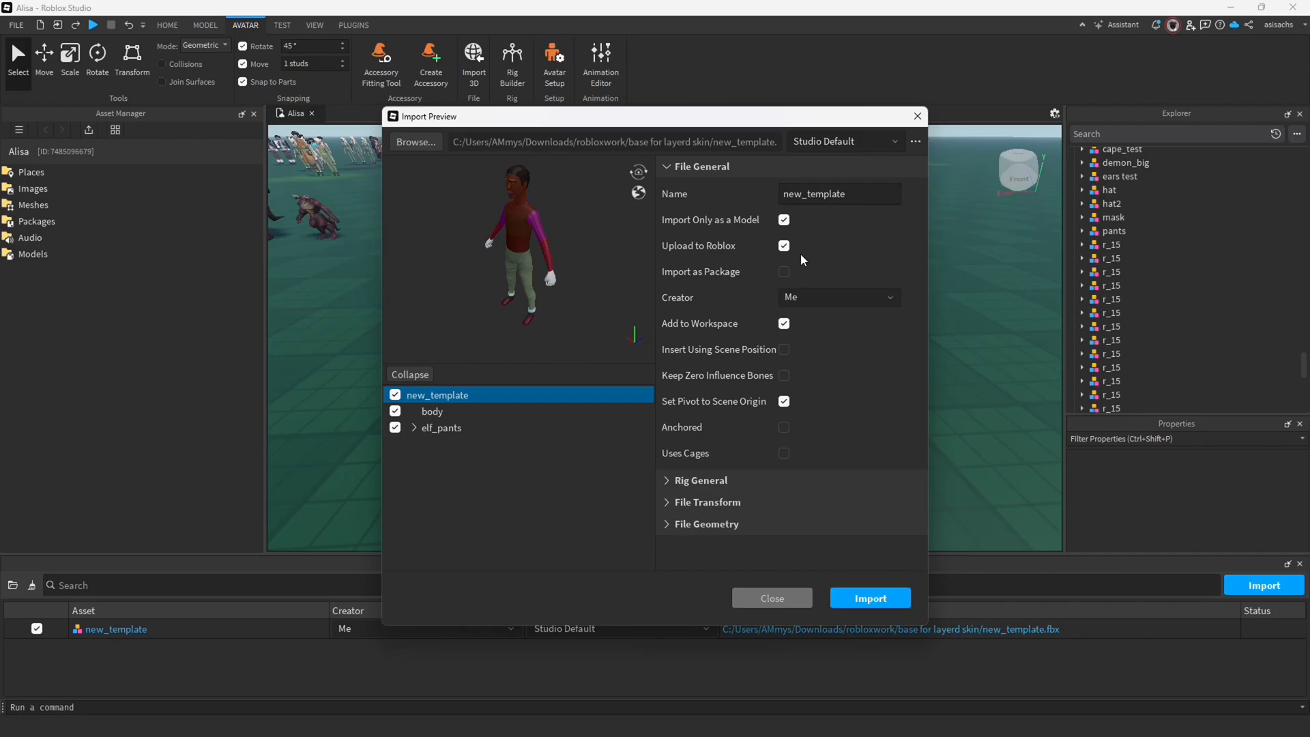
{"action": "left_click", "coordinate": [783, 245]}
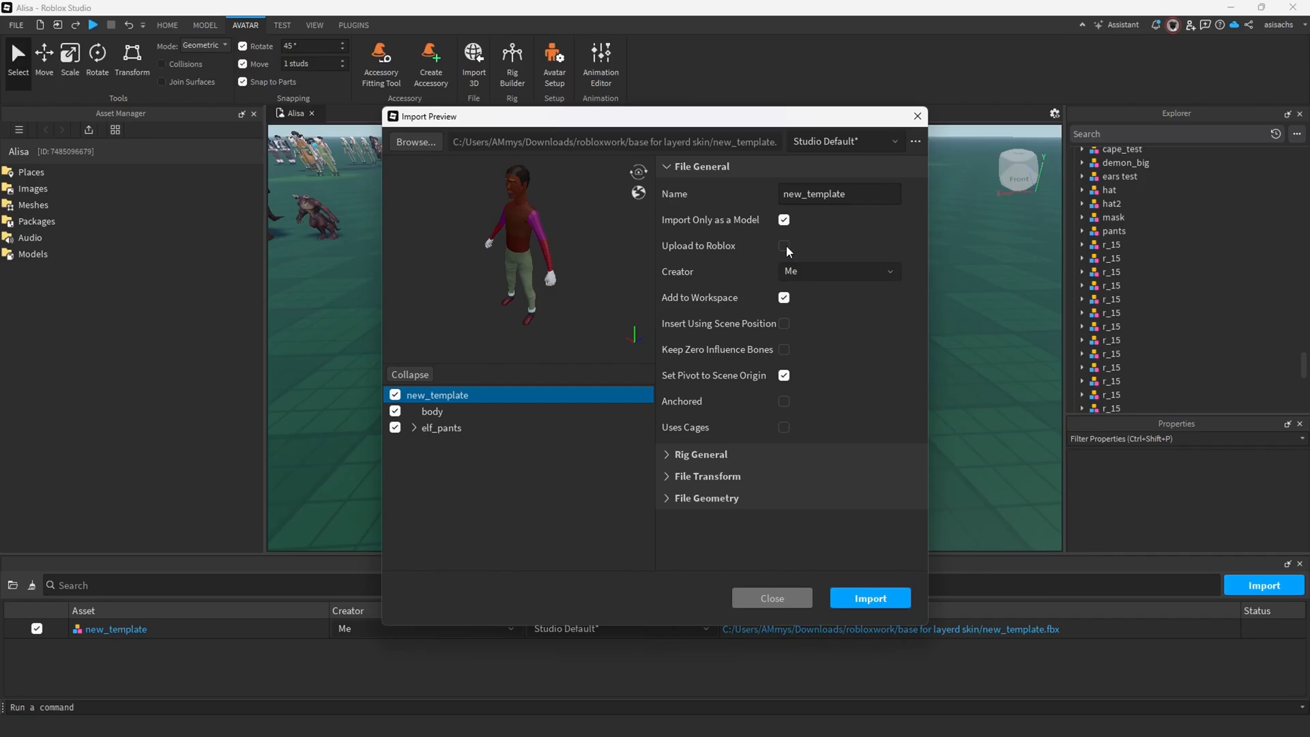
{"action": "left_click", "coordinate": [869, 598]}
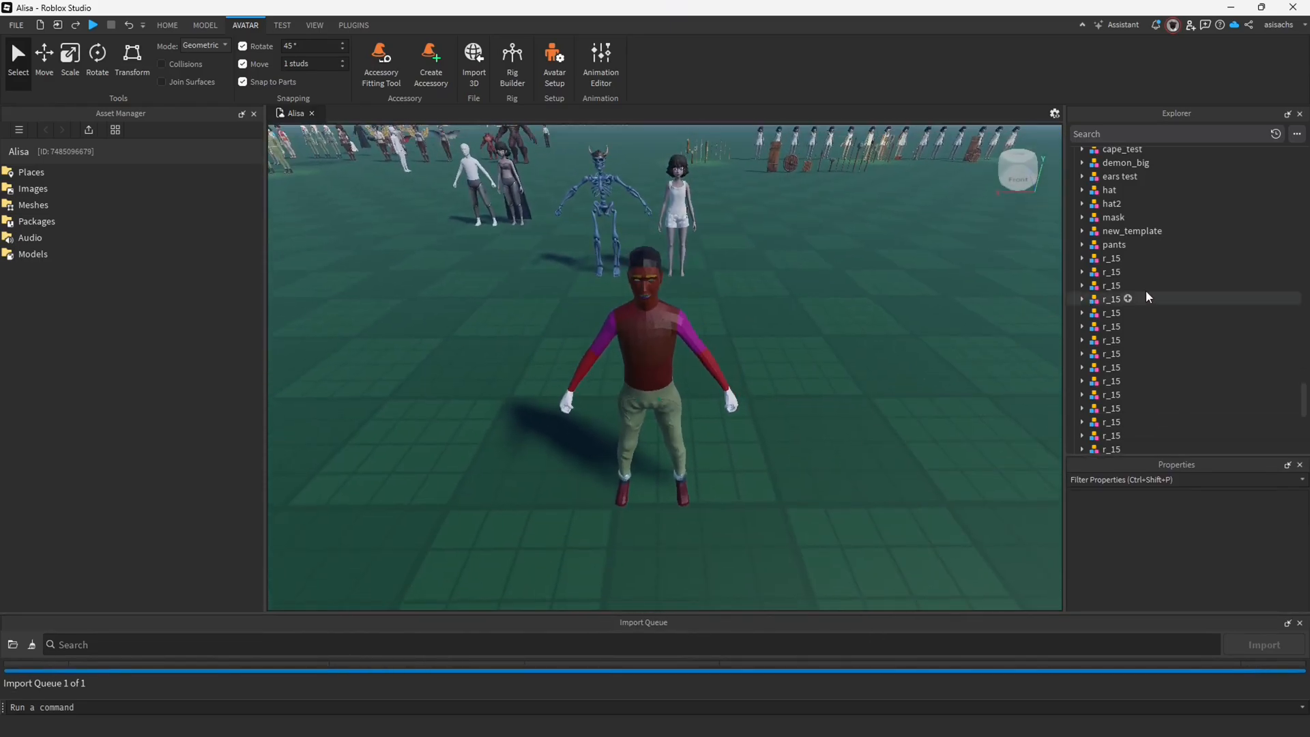
- Add a Folder to the Workspace and select the imported new_template model's body mesh
{"action": "scroll", "scroll_direction": "down", "scroll_amount": 3}
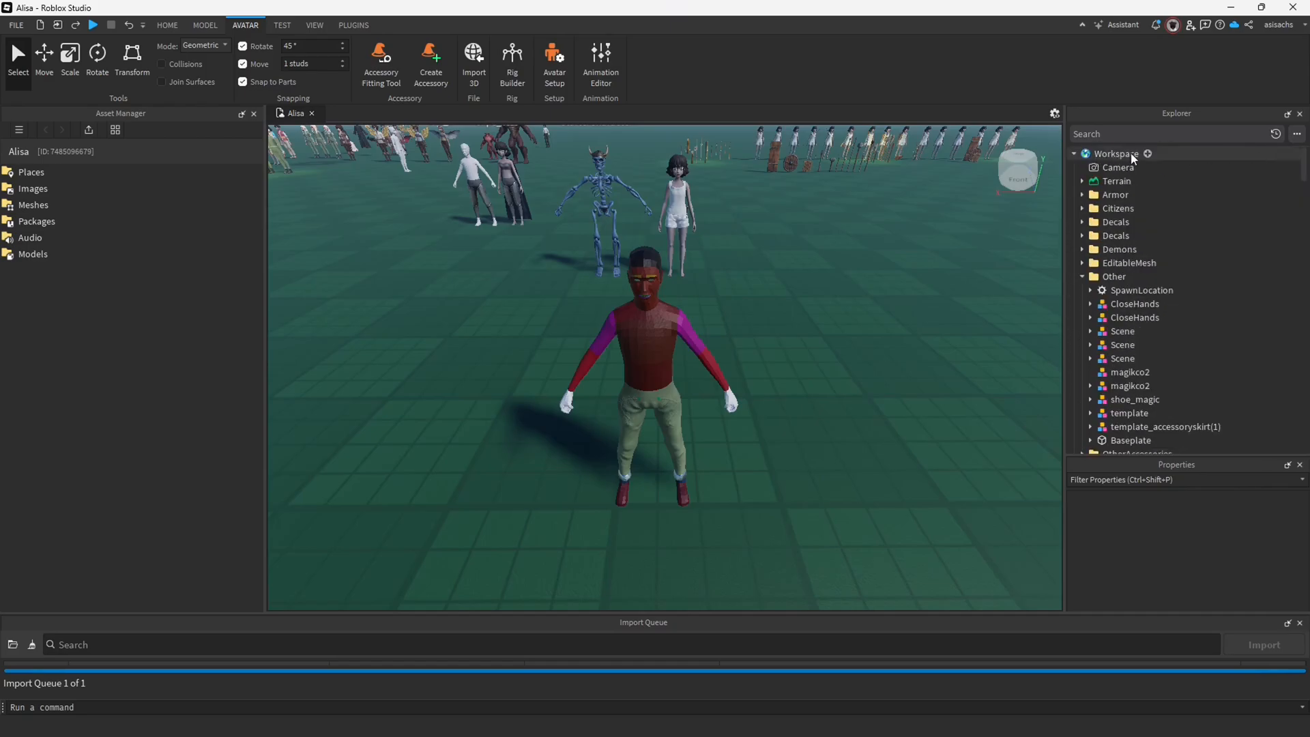
{"action": "left_click", "coordinate": [1149, 154]}
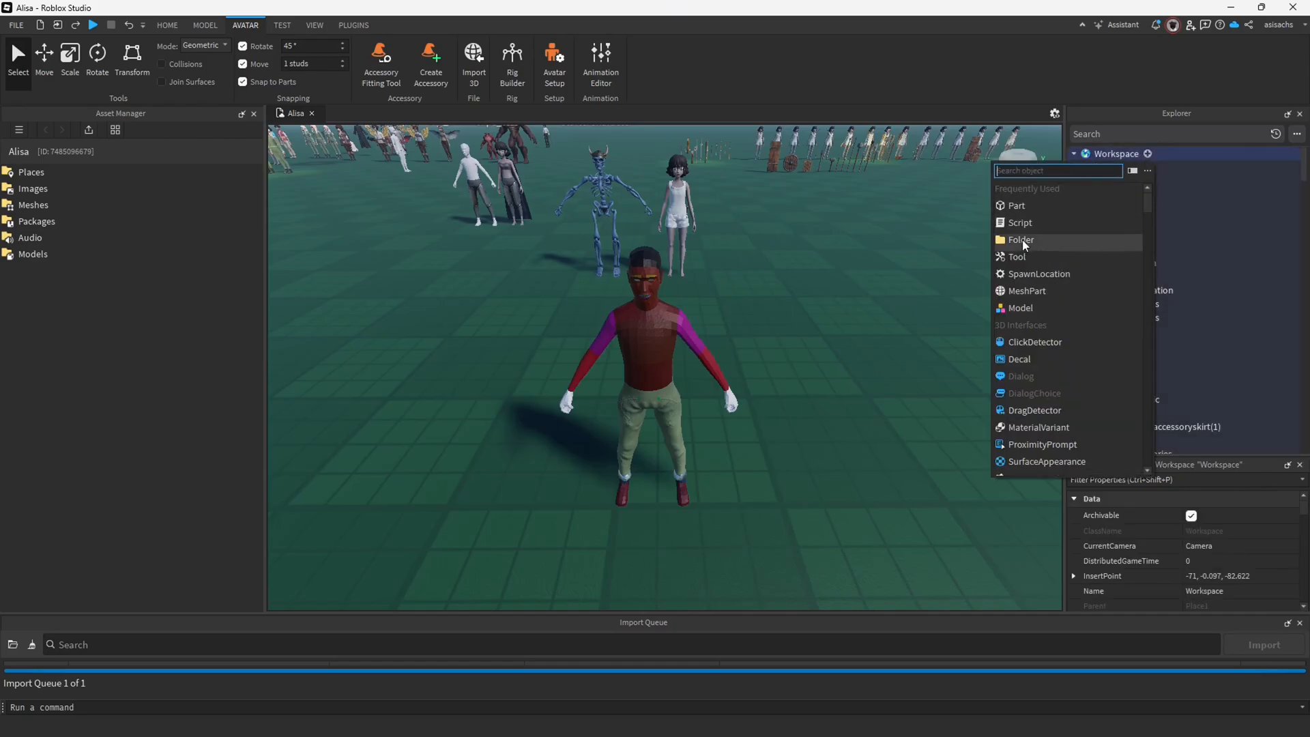
{"action": "left_click", "coordinate": [1020, 241]}
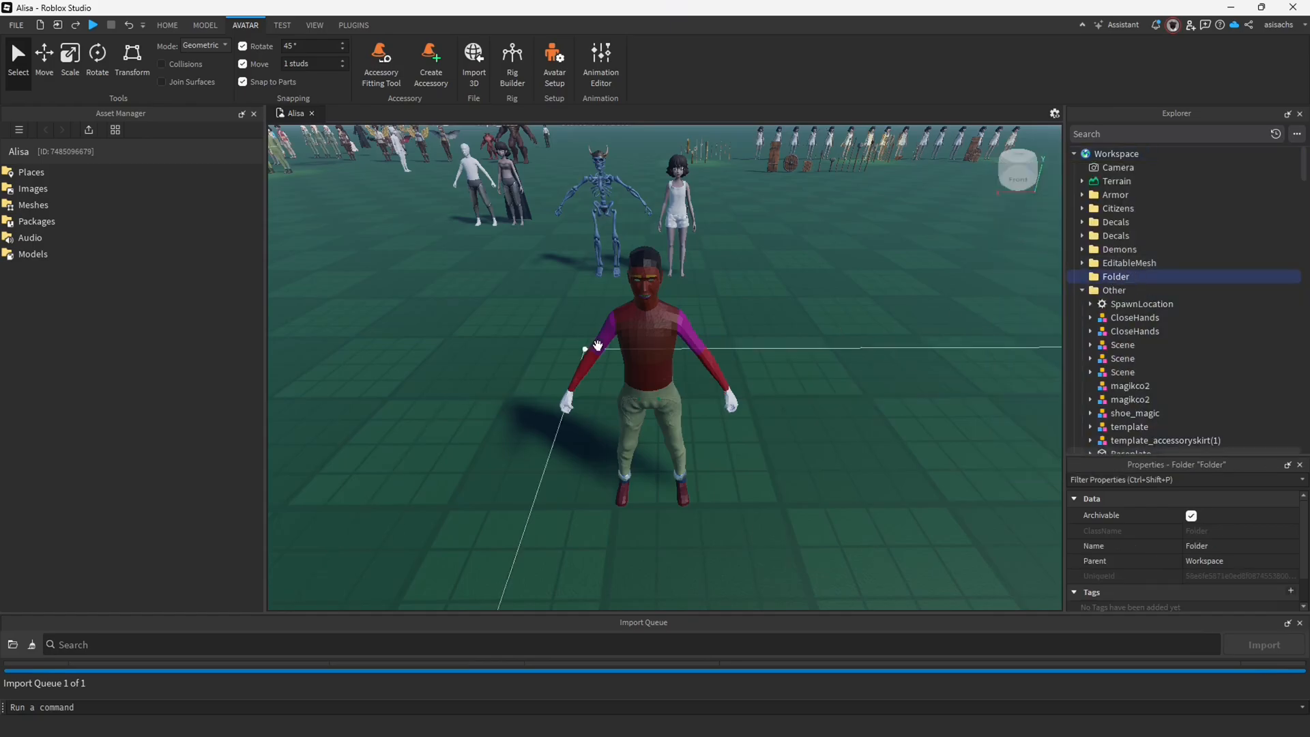
{"action": "left_click", "coordinate": [1133, 231]}
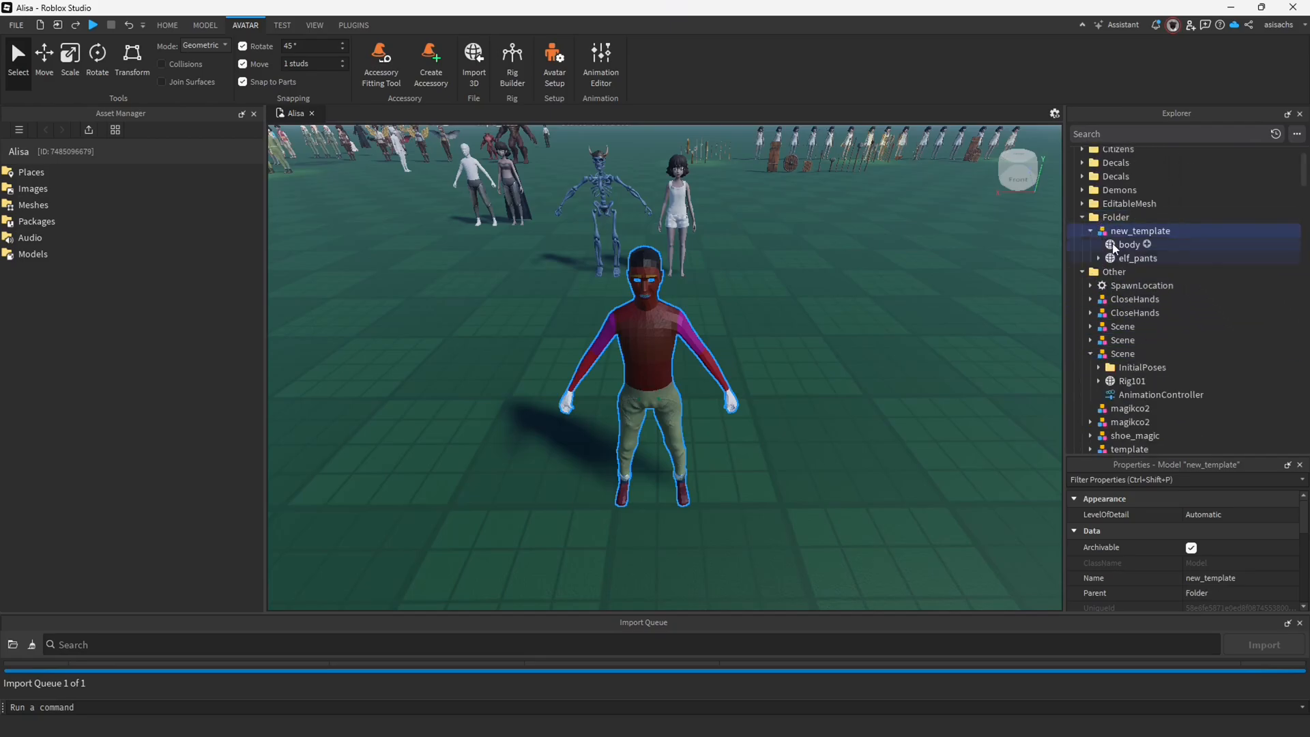
{"action": "left_click", "coordinate": [1115, 217]}
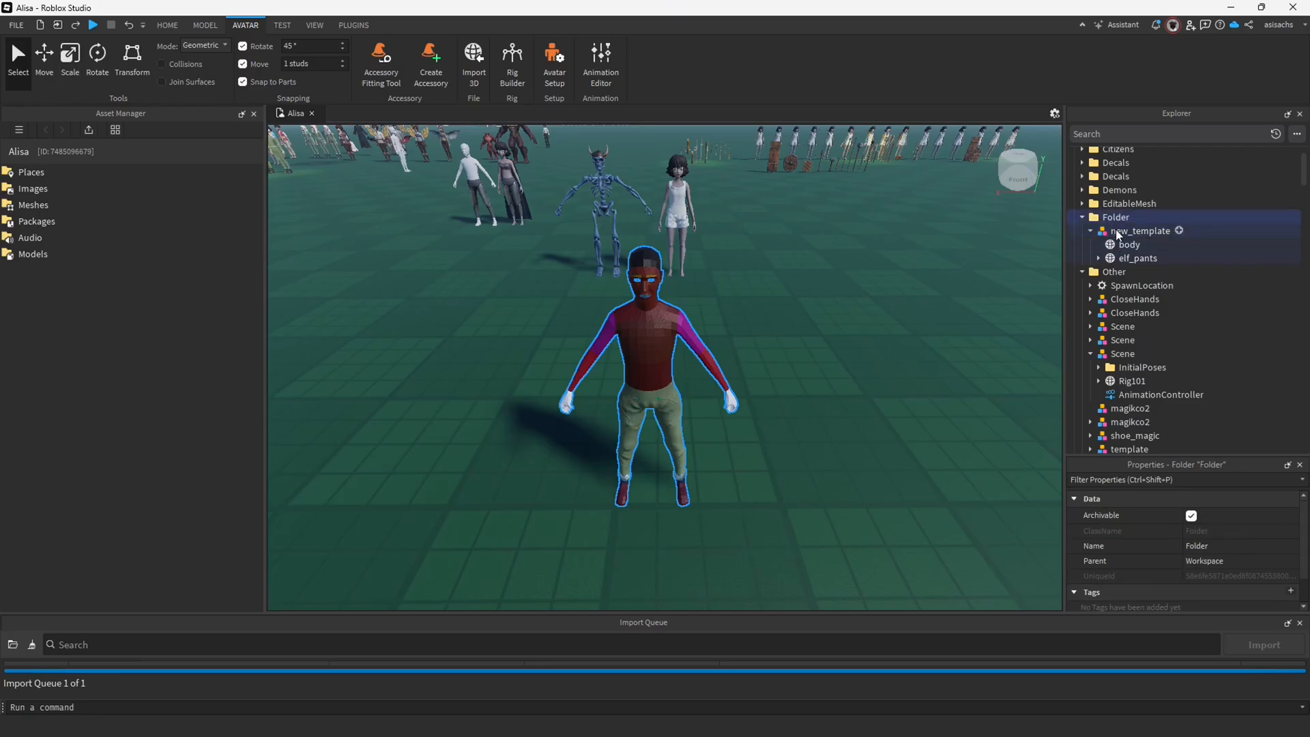
{"action": "left_click", "coordinate": [1140, 231]}
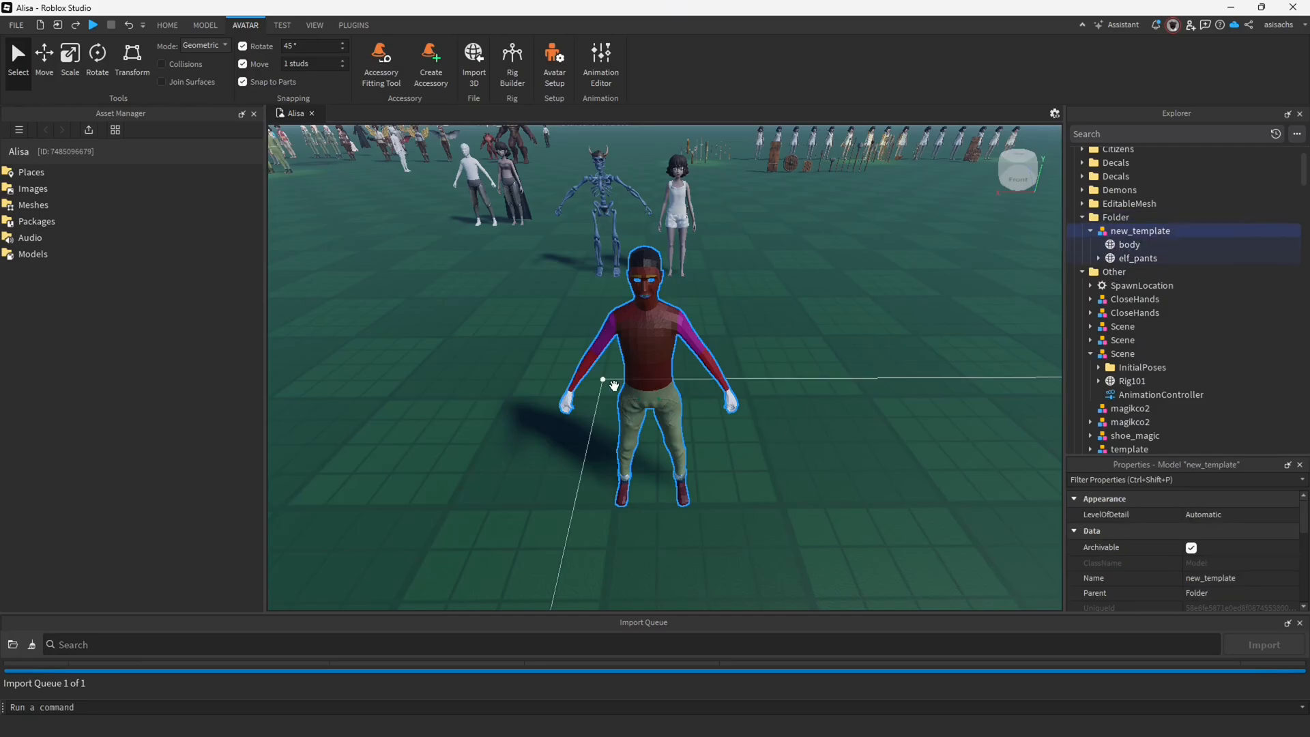
{"action": "left_click", "coordinate": [1128, 244]}
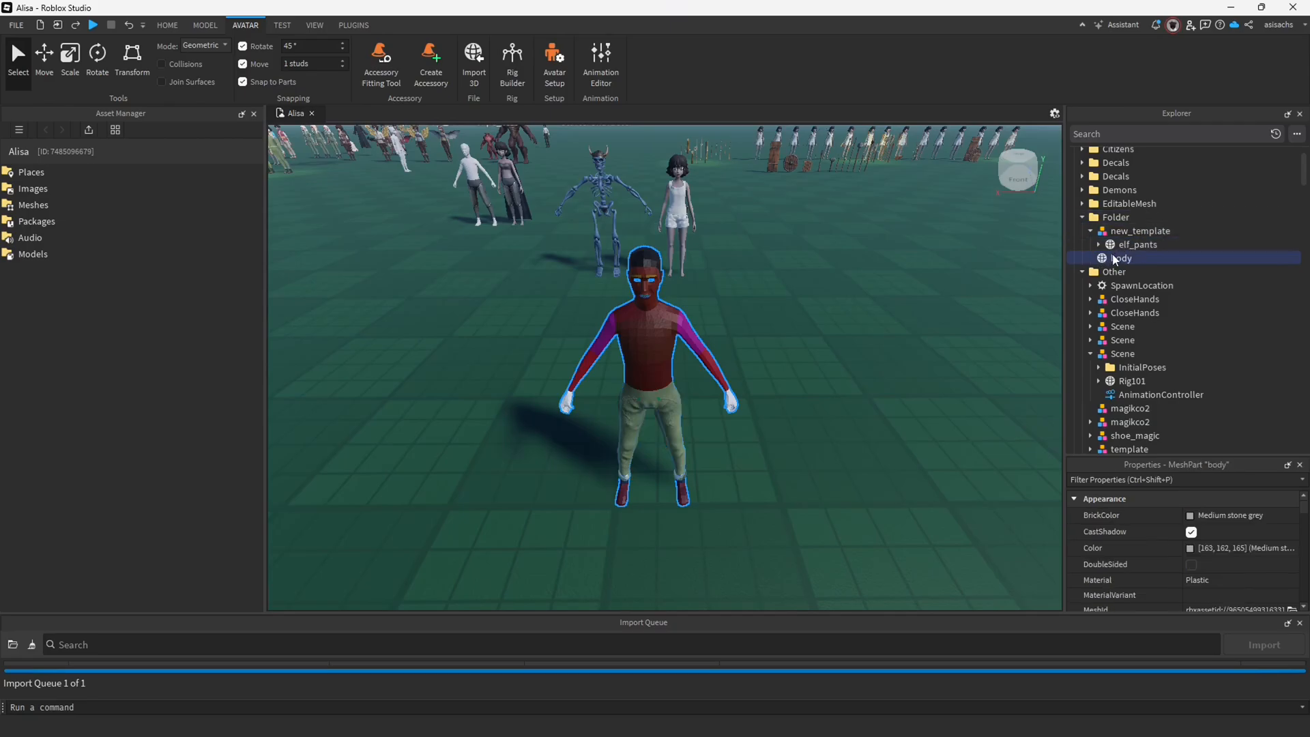
- Group the body mesh into its own model and rename new_template to 'pants'
{"action": "right_click", "coordinate": [1120, 258]}
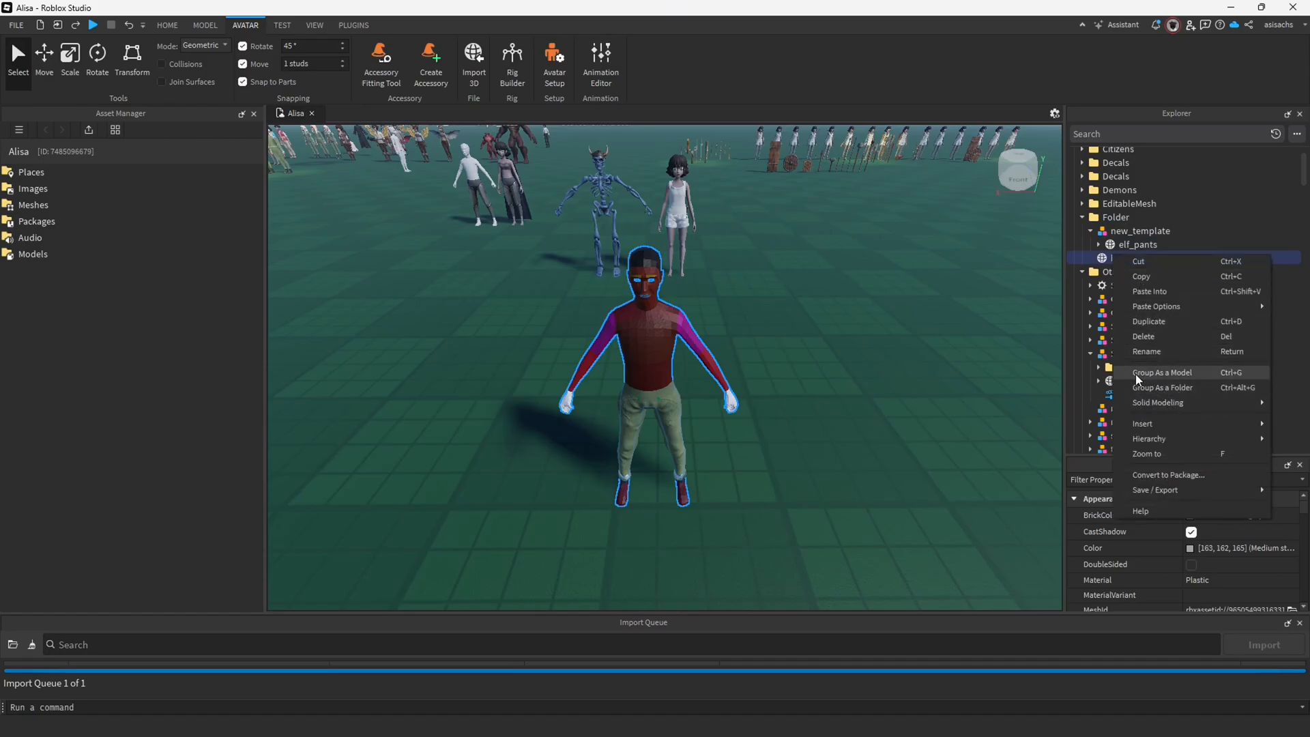
{"action": "left_click", "coordinate": [1161, 371]}
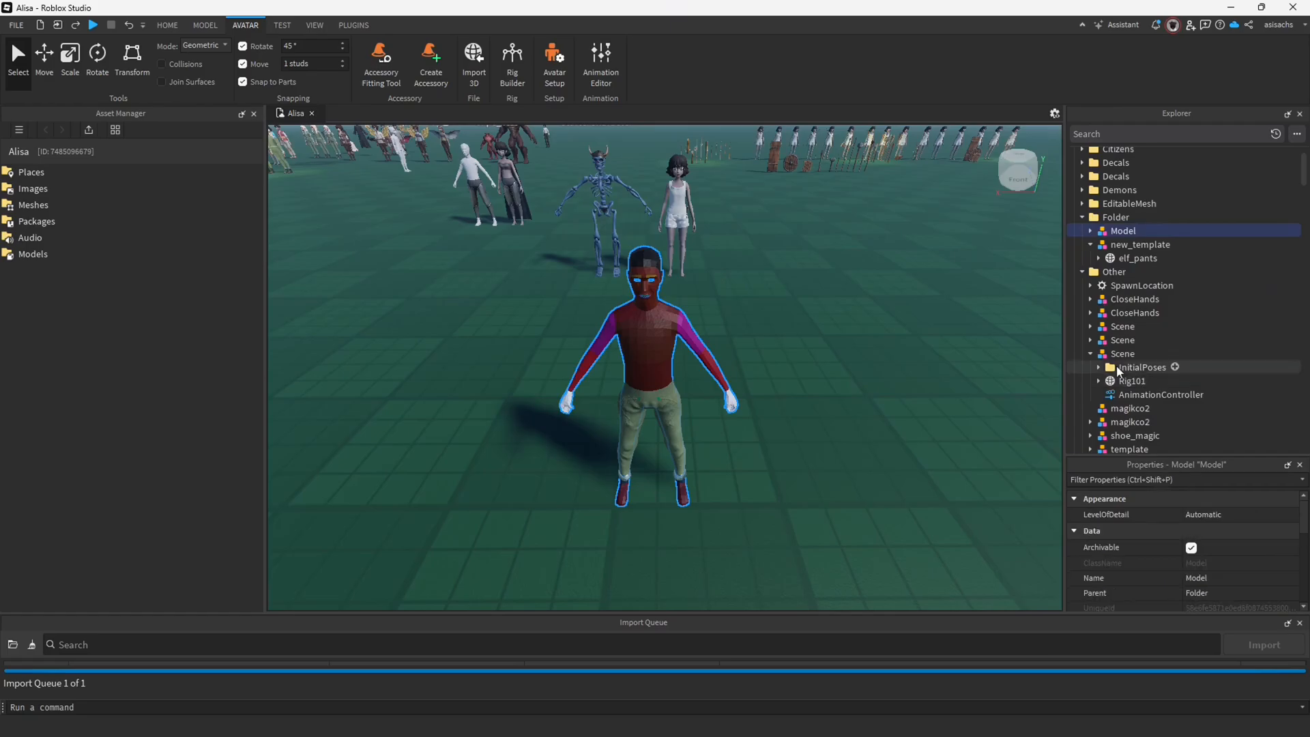
{"action": "right_click", "coordinate": [1123, 231]}
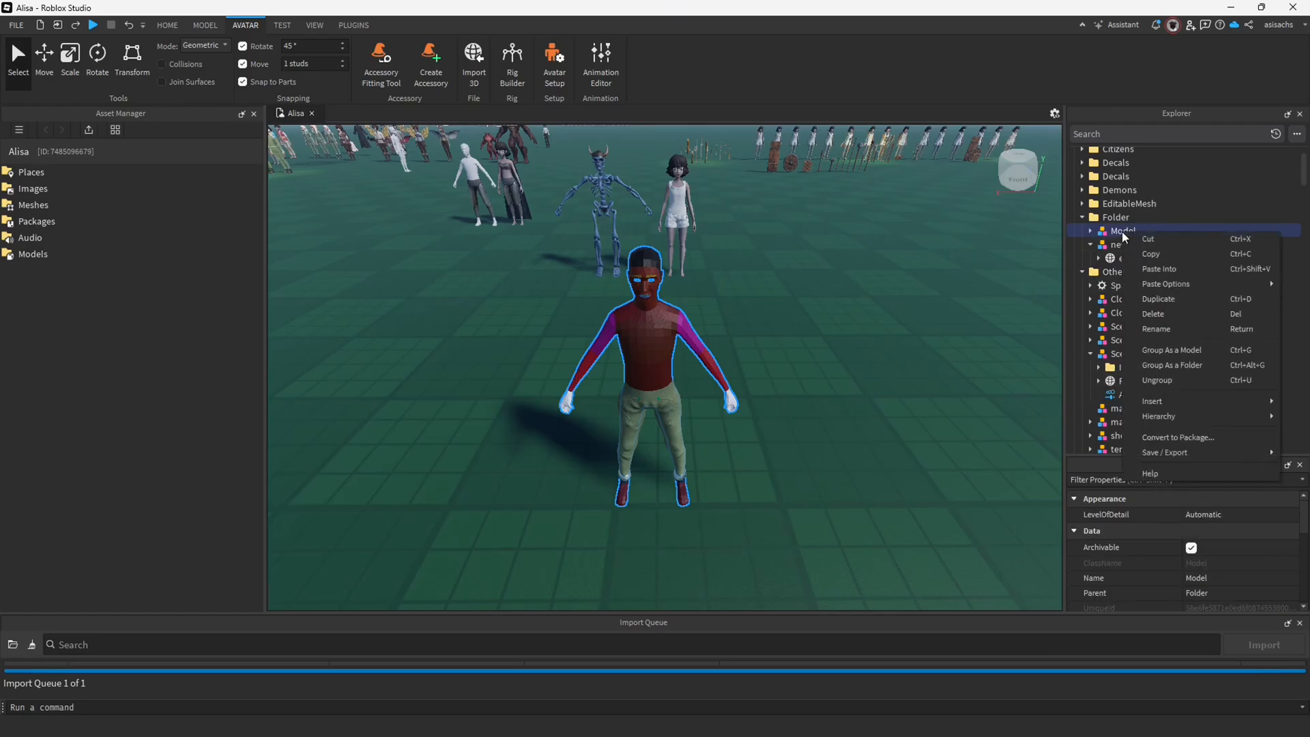
{"action": "mouse_move", "coordinate": [1161, 329]}
{"action": "type", "text": "body"}
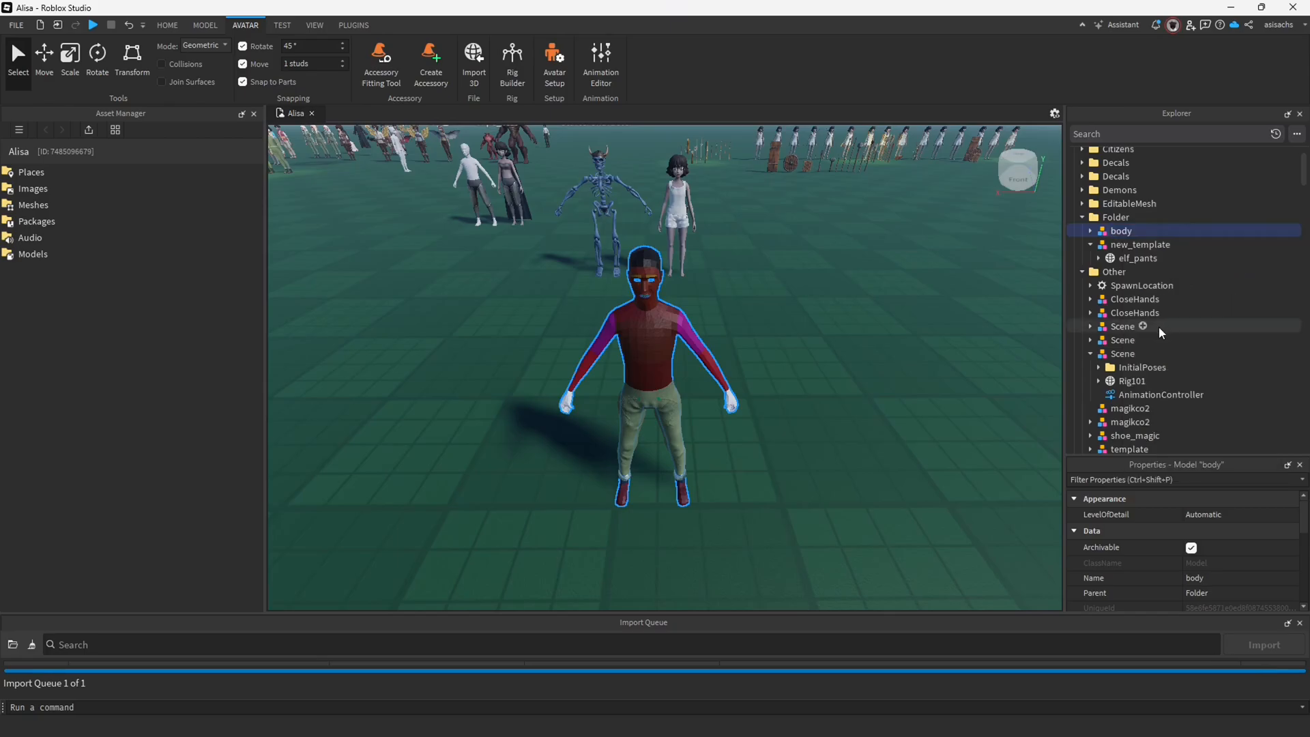
{"action": "right_click", "coordinate": [1138, 244]}
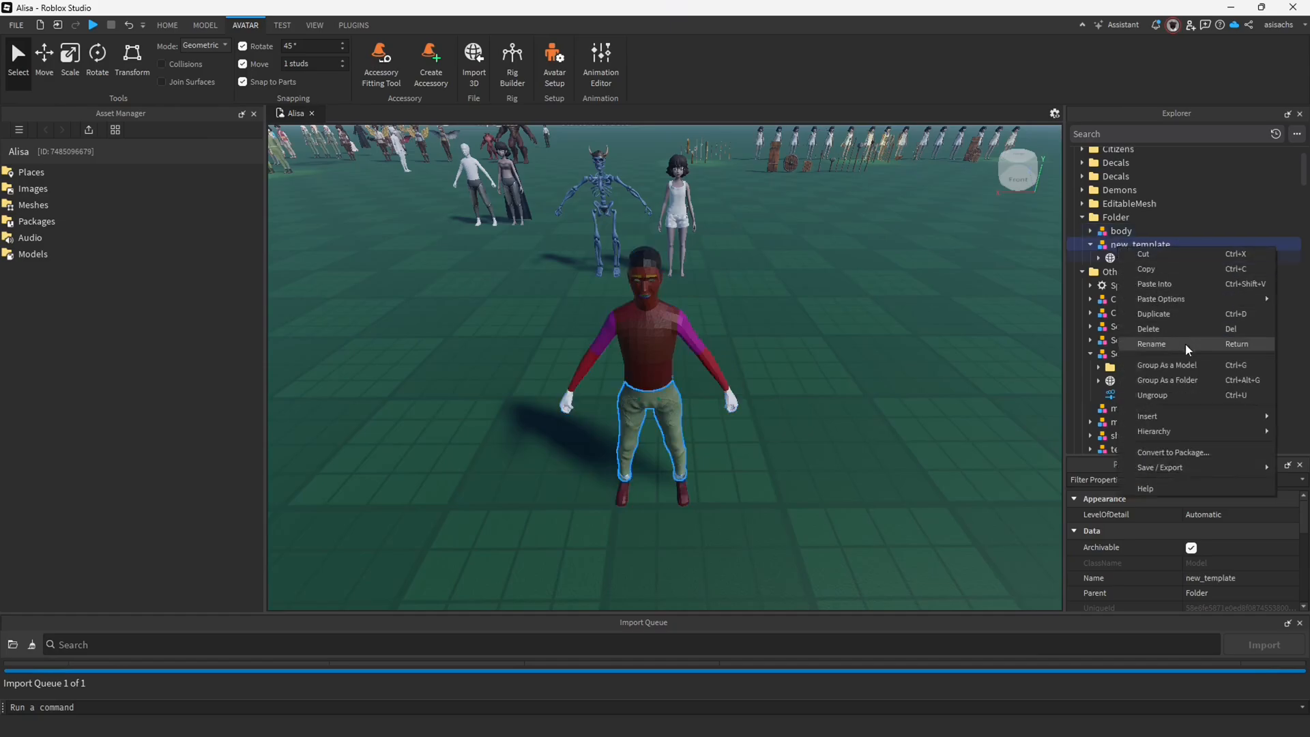
{"action": "left_click", "coordinate": [1151, 344]}
{"action": "type", "text": "pants"}
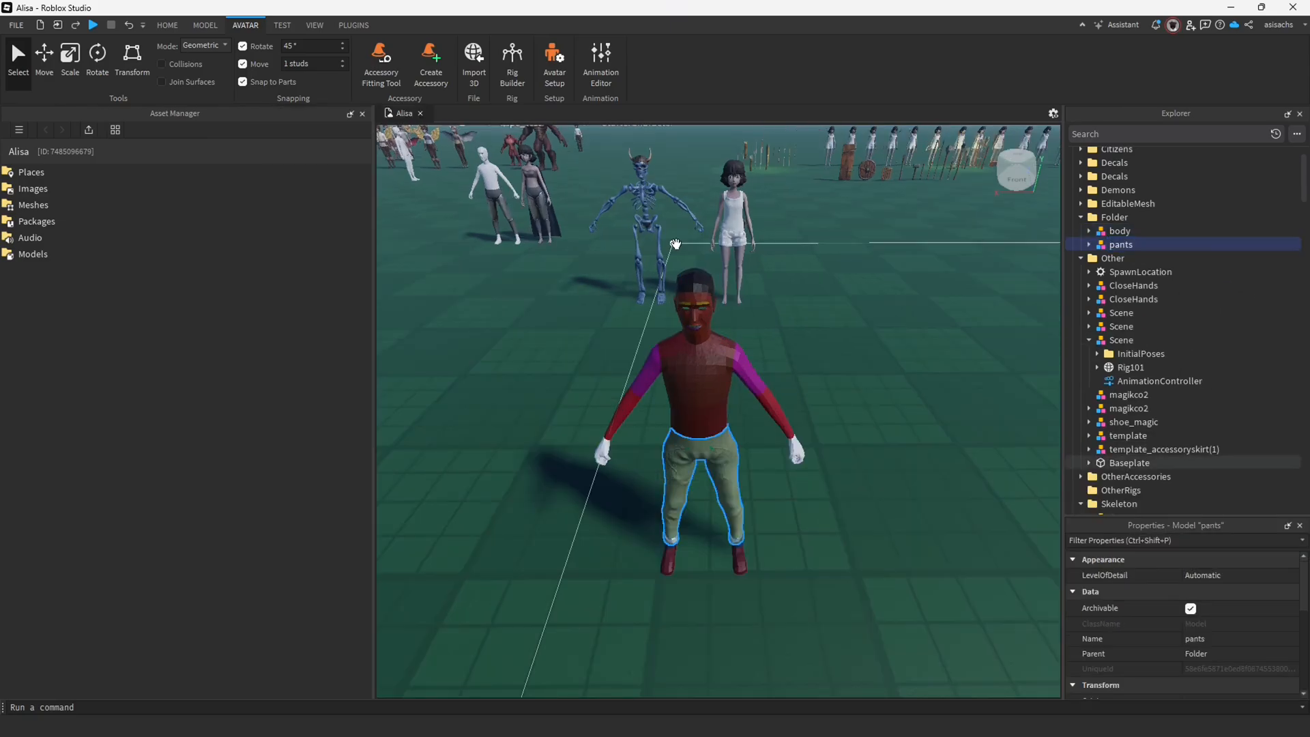
{"action": "mouse_move", "coordinate": [554, 63]}
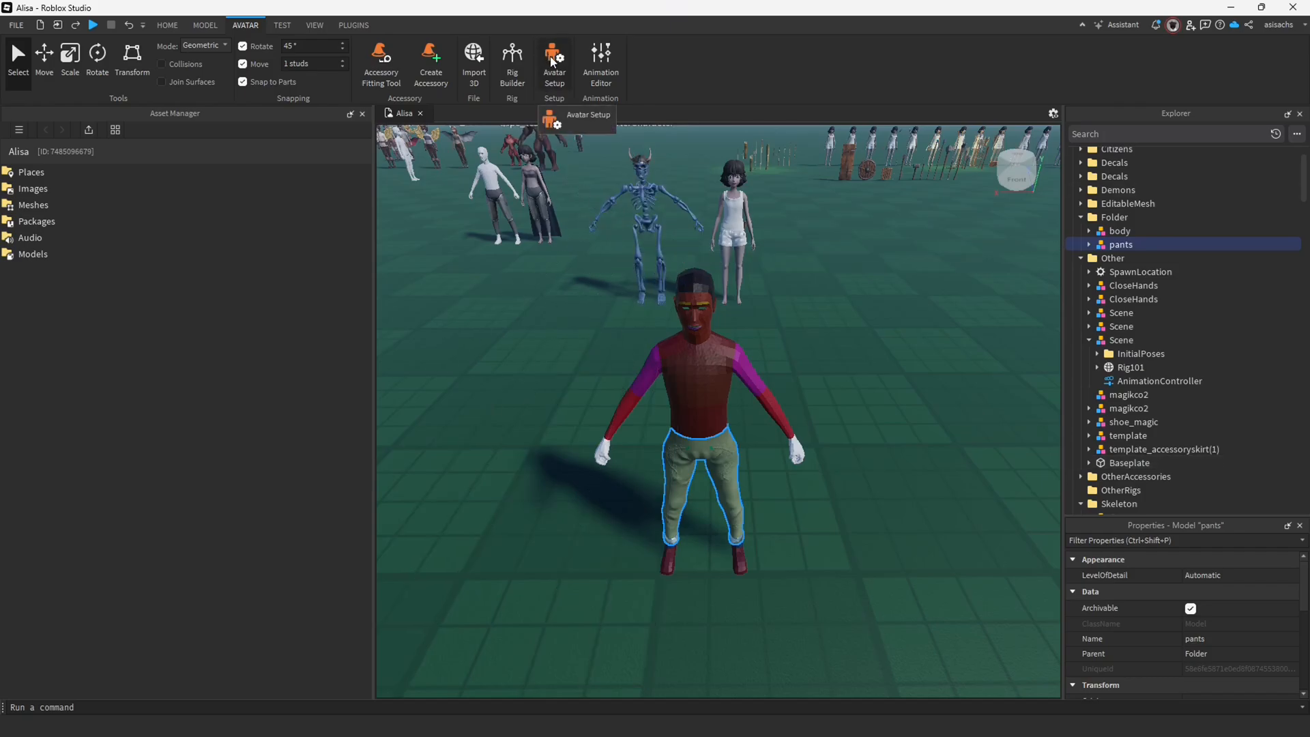
- In Avatar Setup mark body as Body and pants as Layered, then run Set Up on both
{"action": "left_click", "coordinate": [554, 63]}
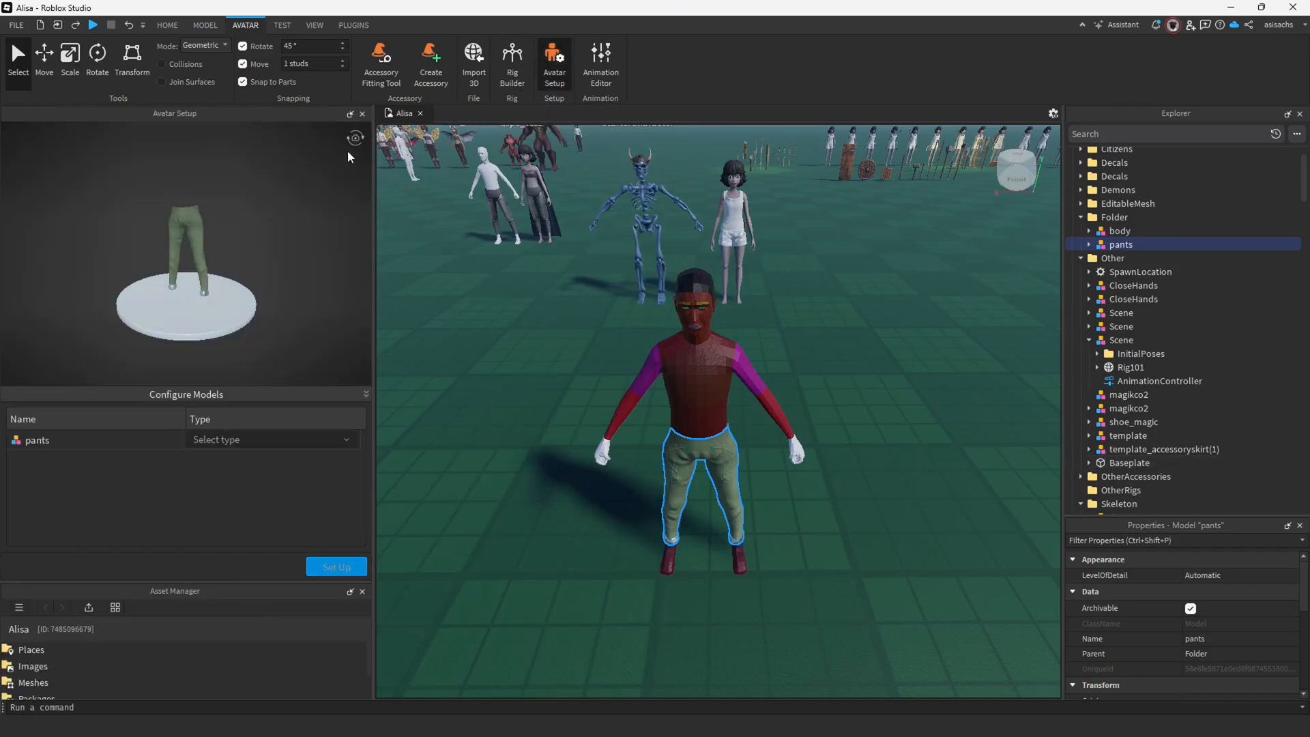
{"action": "left_click", "coordinate": [1115, 217]}
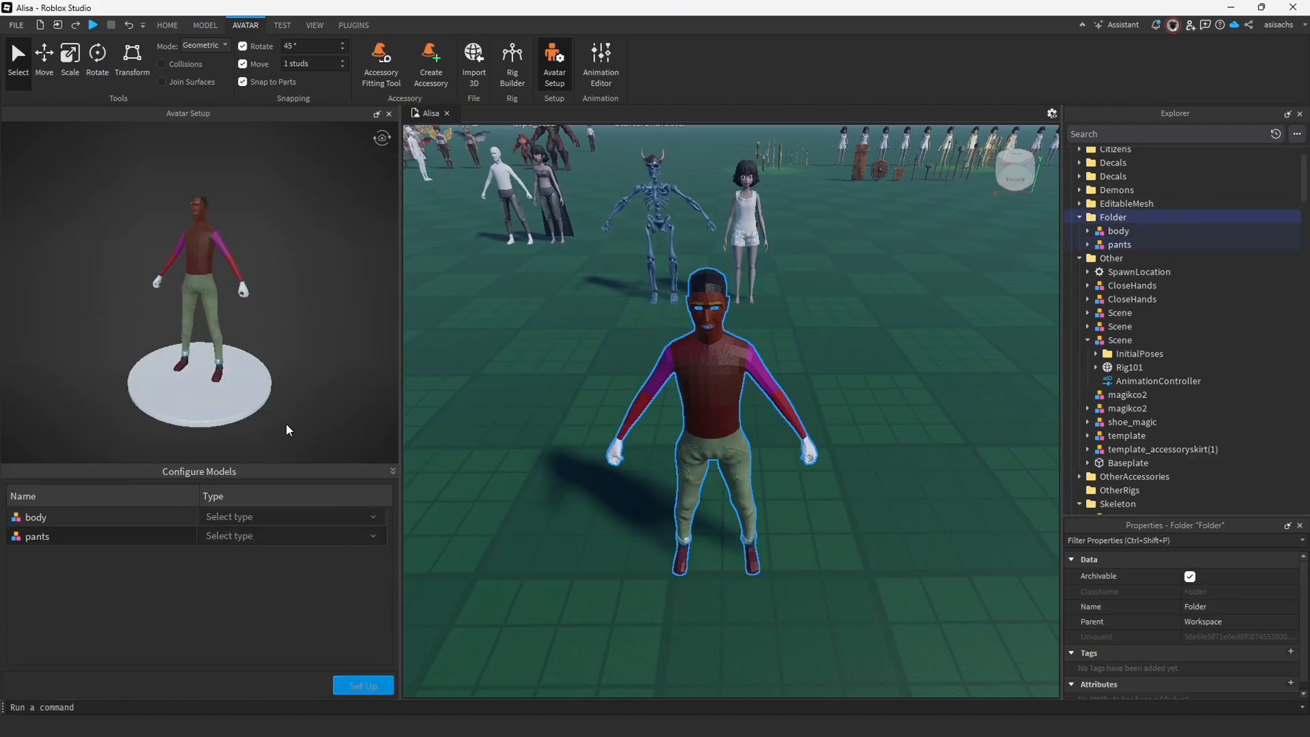
{"action": "left_click", "coordinate": [290, 515]}
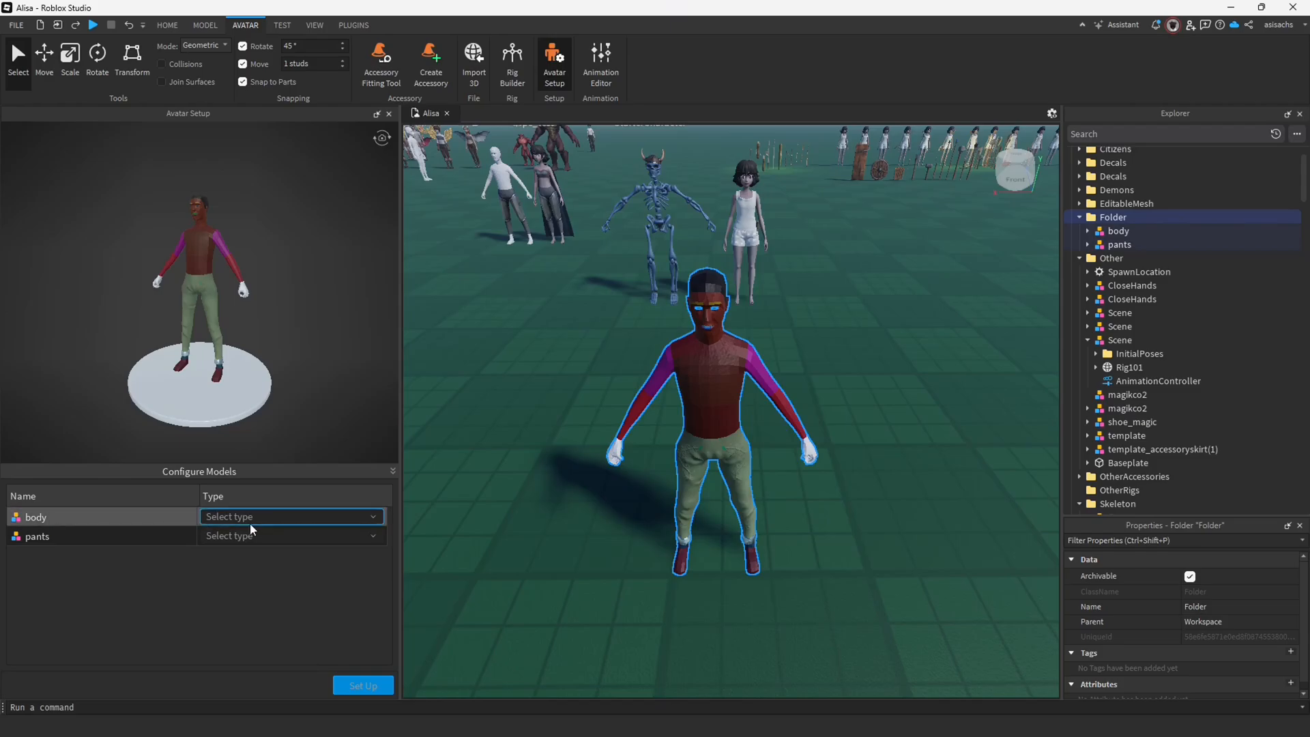
{"action": "left_click", "coordinate": [291, 516]}
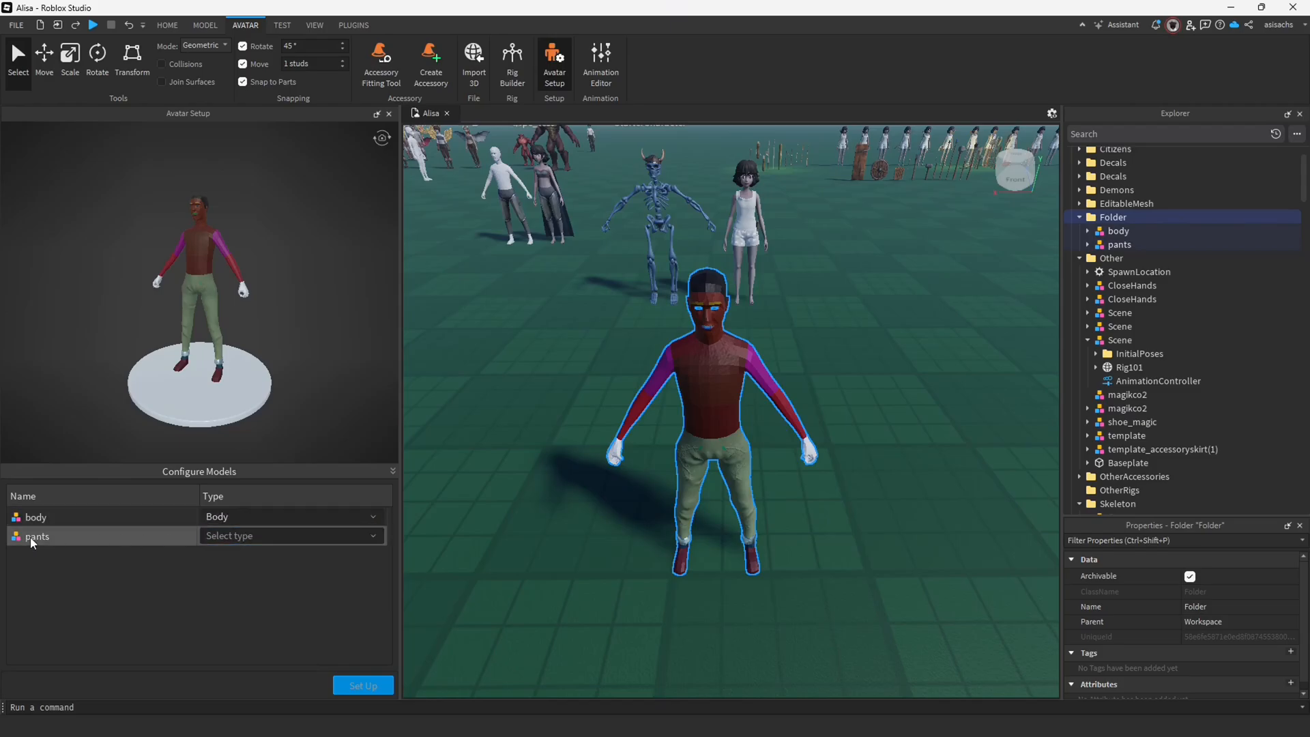
{"action": "left_click", "coordinate": [290, 535]}
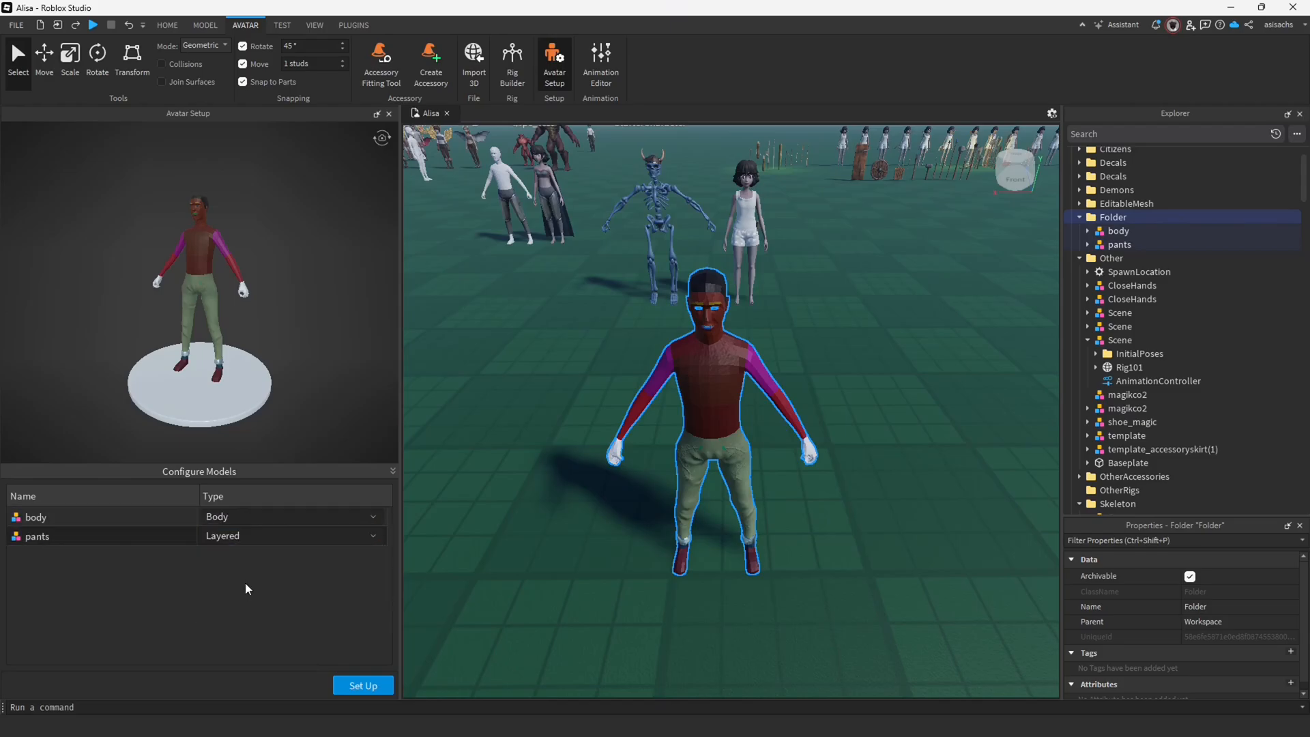
{"action": "left_click", "coordinate": [289, 535]}
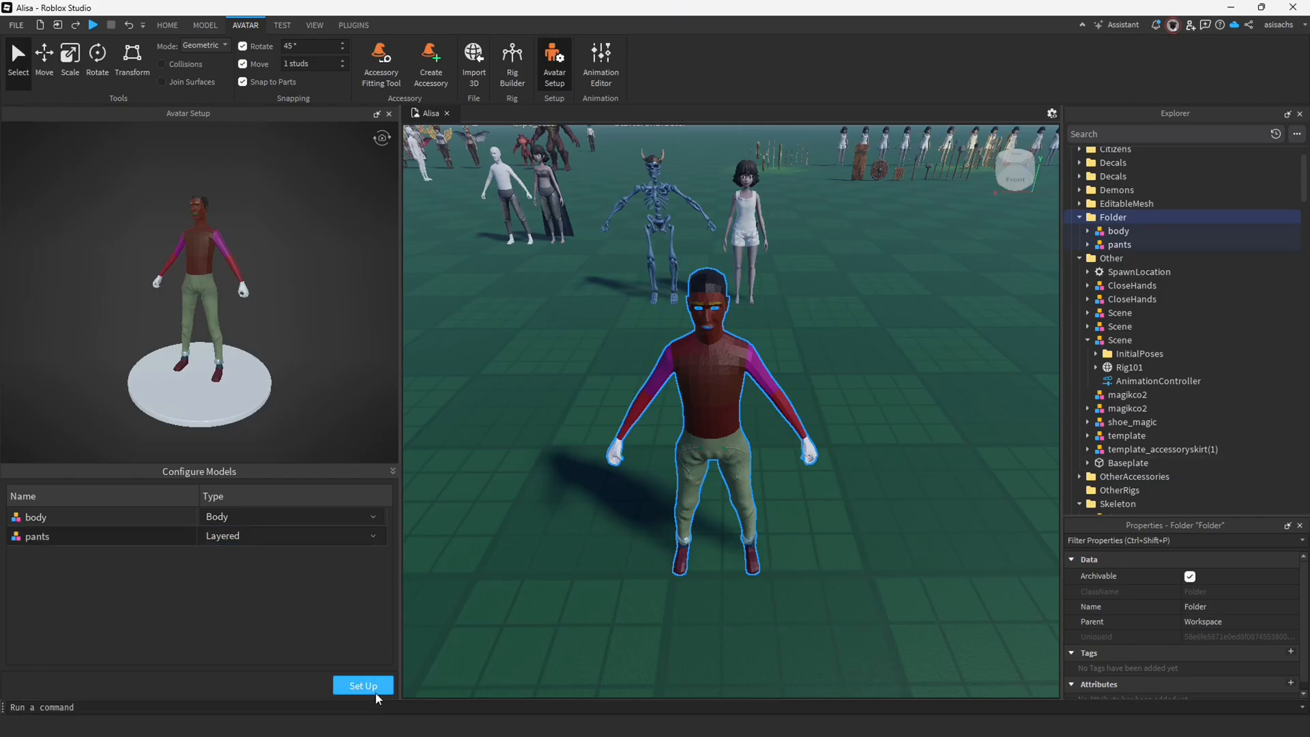
{"action": "left_click", "coordinate": [363, 685]}
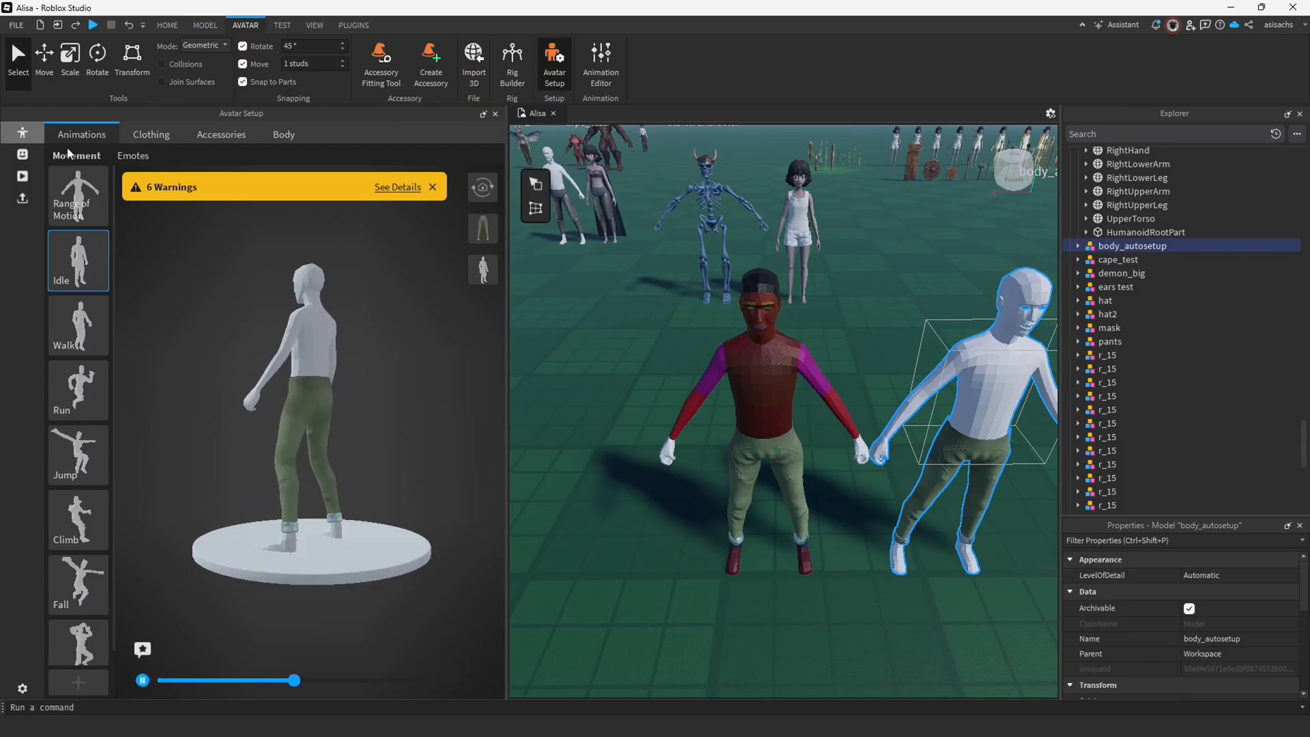
- Cycle body_autosetup through Walk, Jump, Climb and Fall, then select StarterCharacter
{"action": "left_click", "coordinate": [76, 325]}
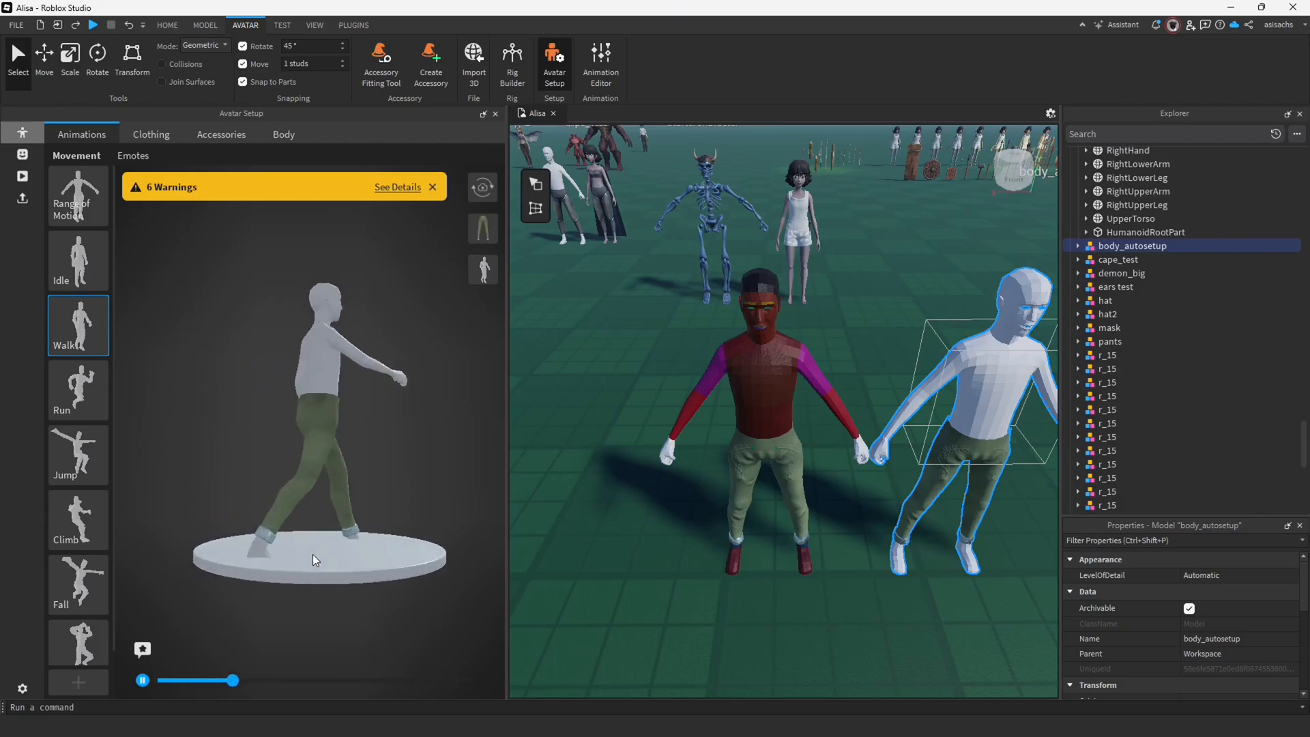
{"action": "left_click", "coordinate": [76, 453]}
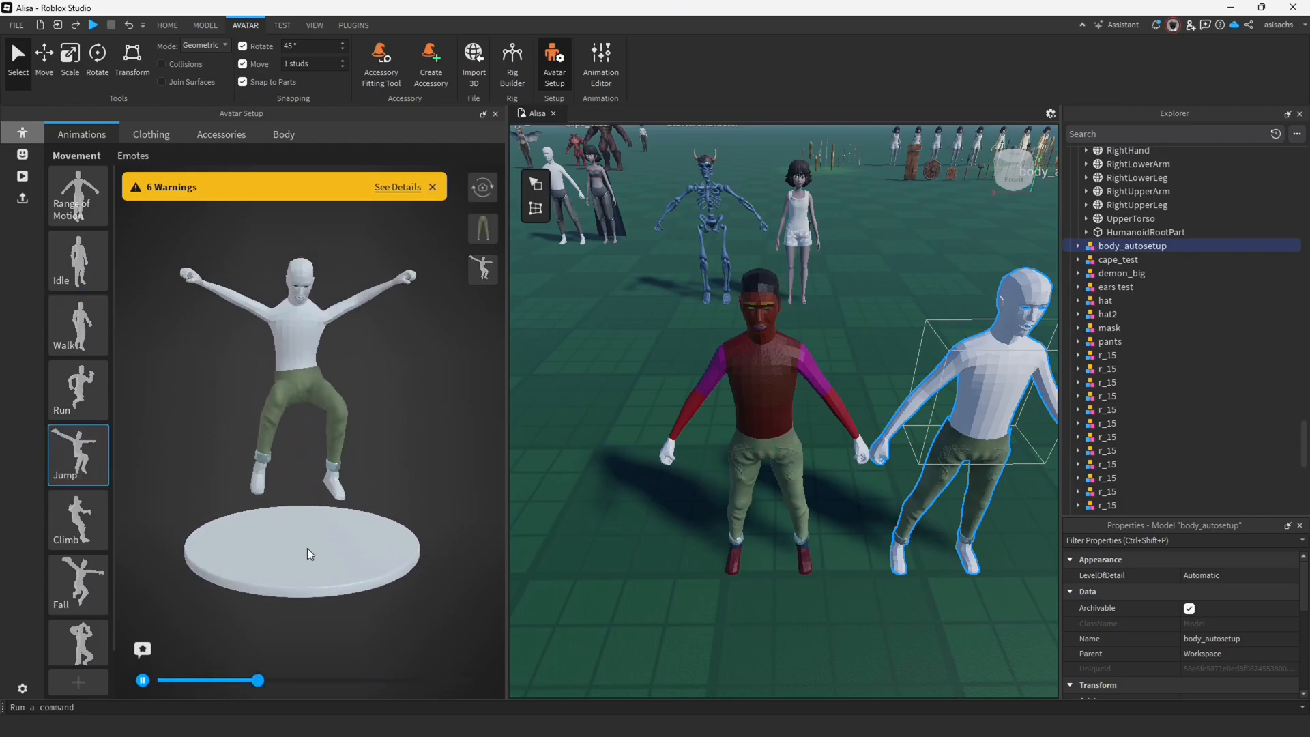
{"action": "left_click", "coordinate": [76, 519]}
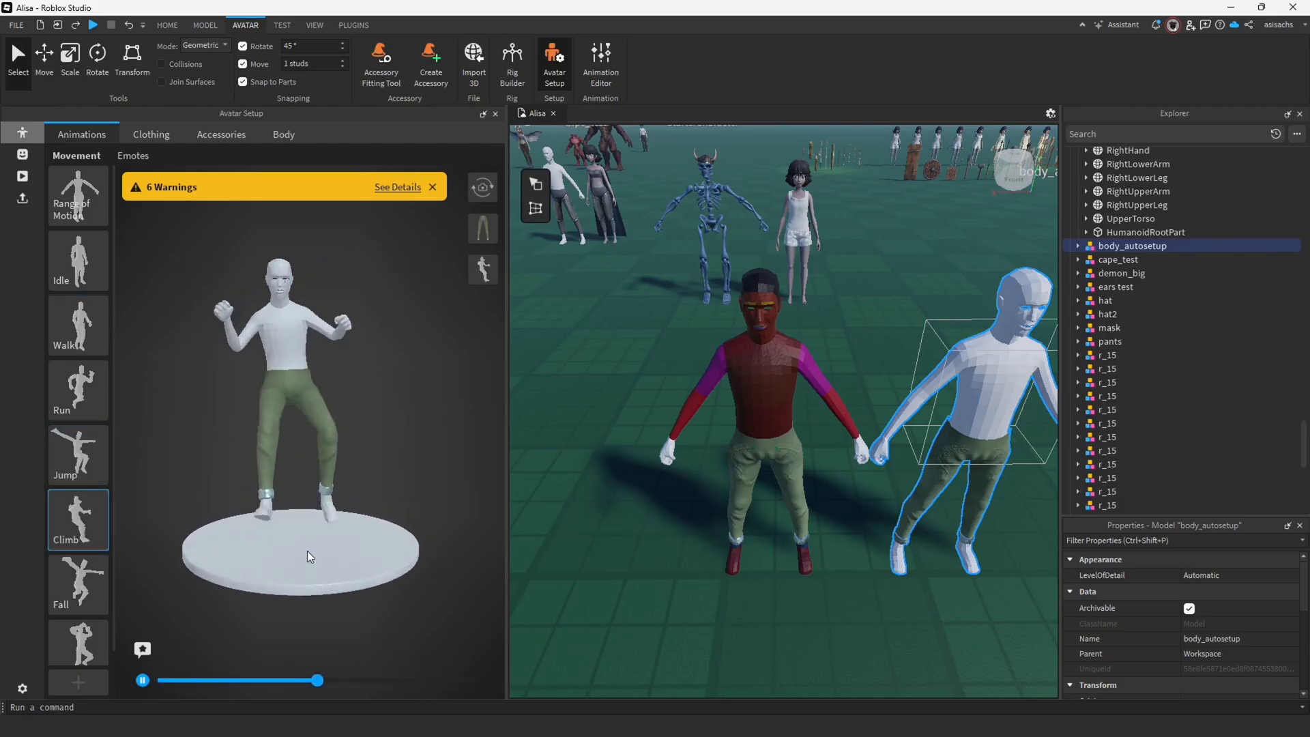
{"action": "left_click", "coordinate": [77, 582]}
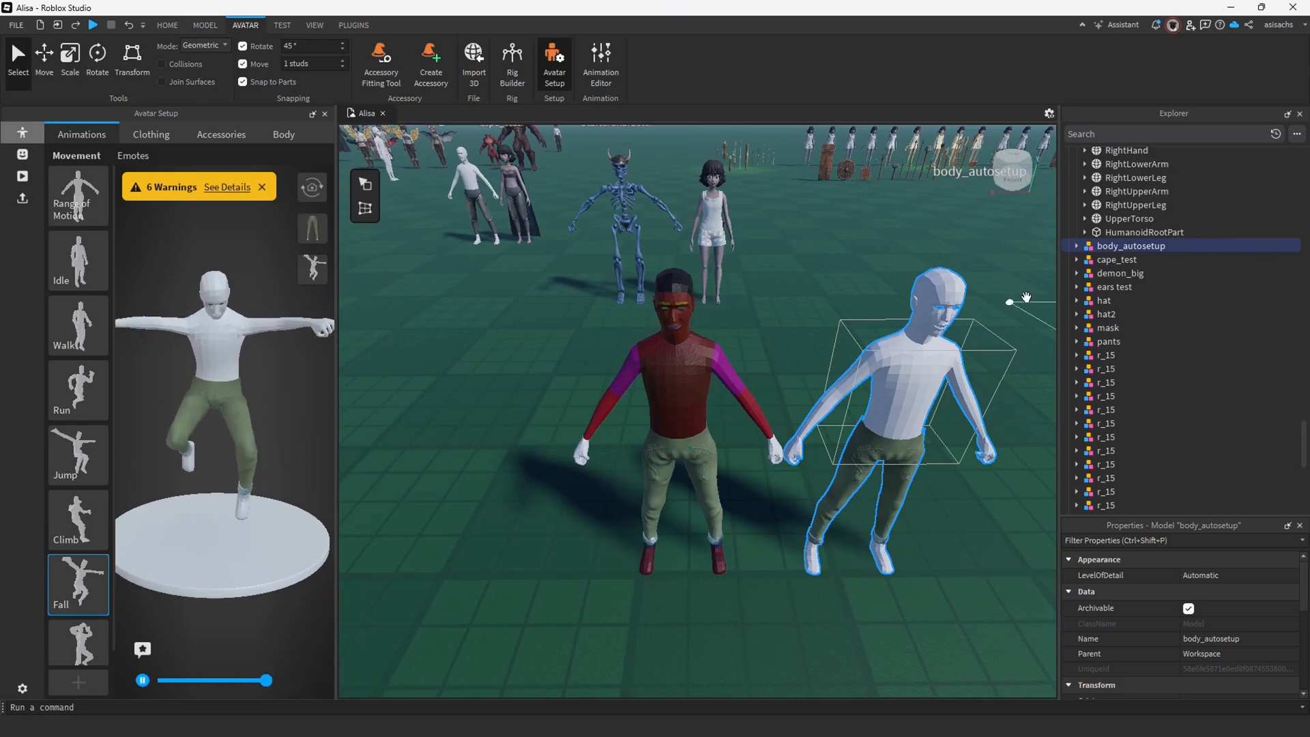
{"action": "left_click", "coordinate": [1078, 245]}
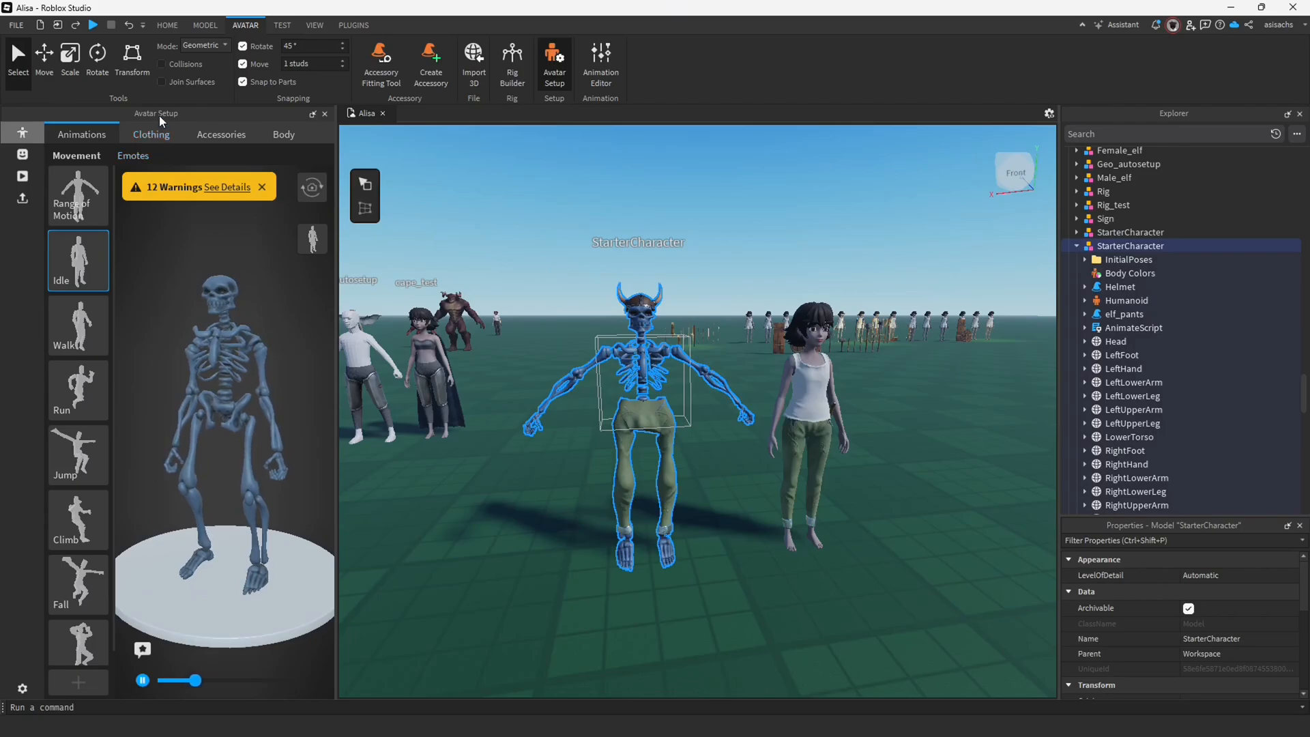
- Try the green pants from Clothing > Pants on the skeleton and then on the girl Rig1
{"action": "left_click", "coordinate": [152, 134]}
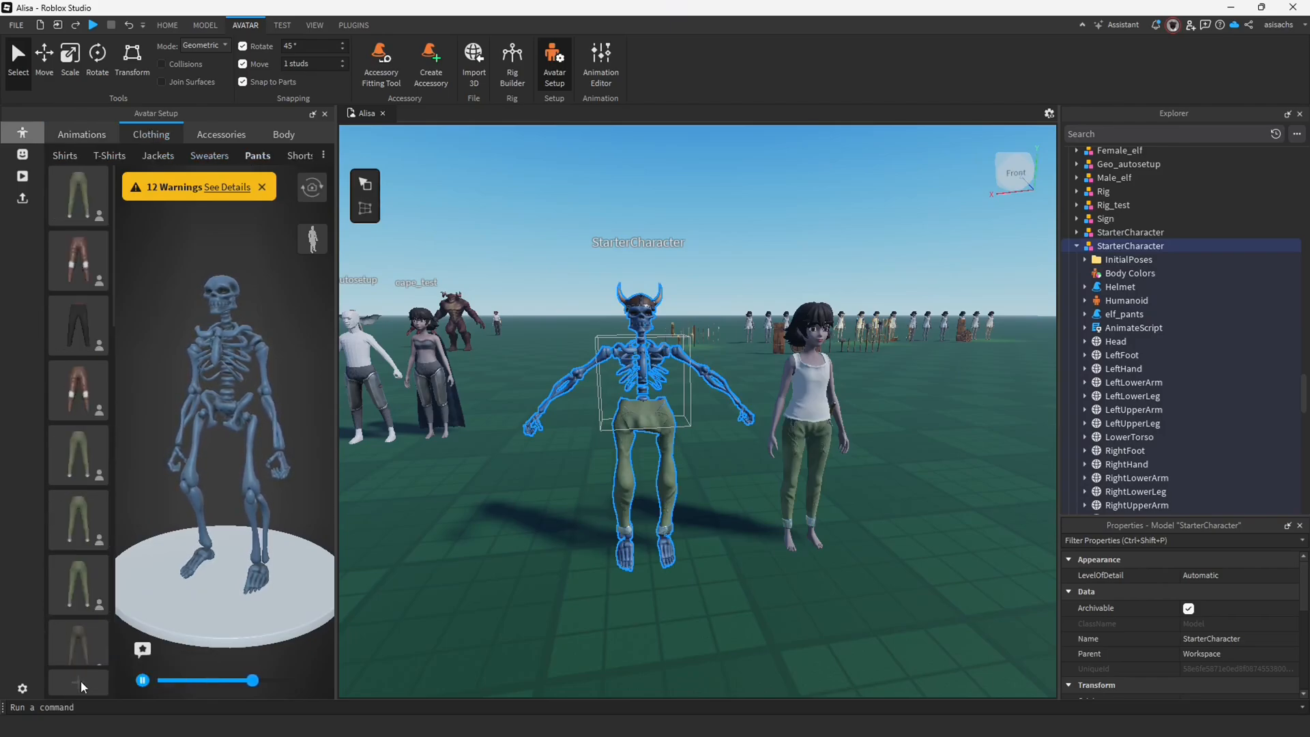
{"action": "left_click", "coordinate": [78, 197]}
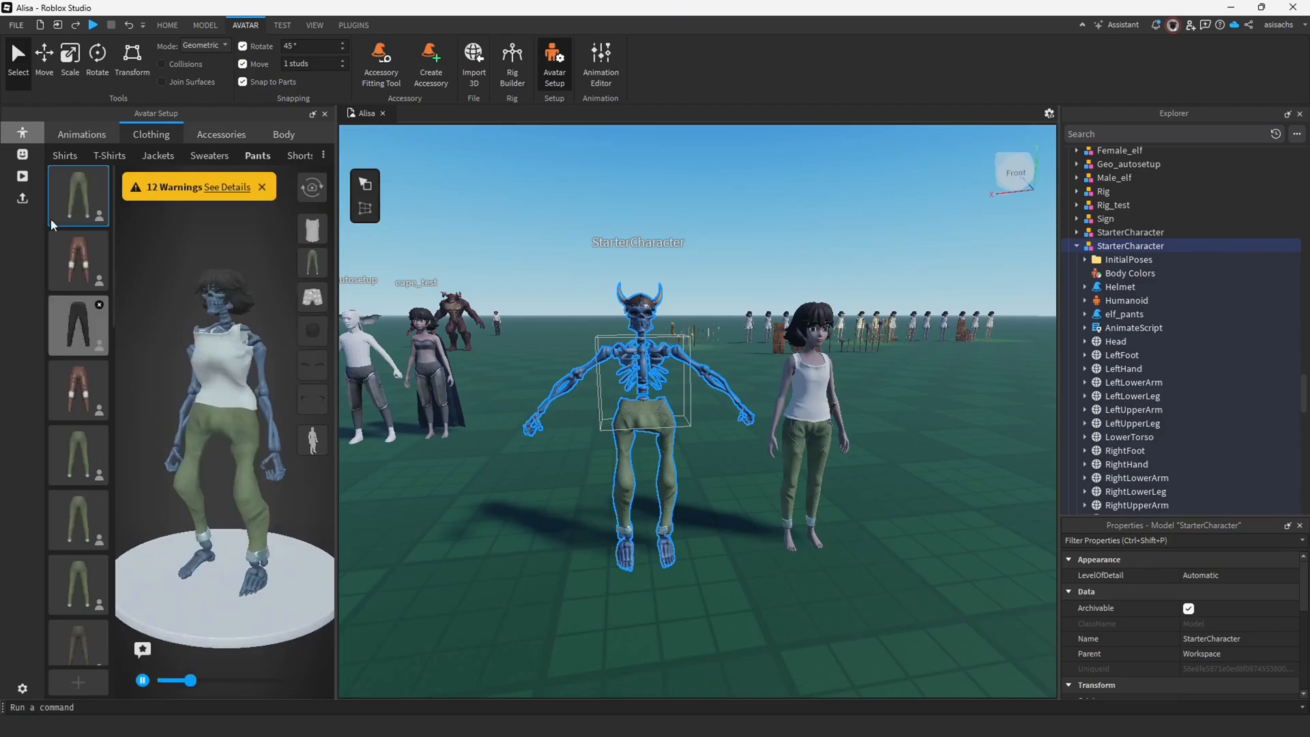
{"action": "left_click", "coordinate": [82, 135]}
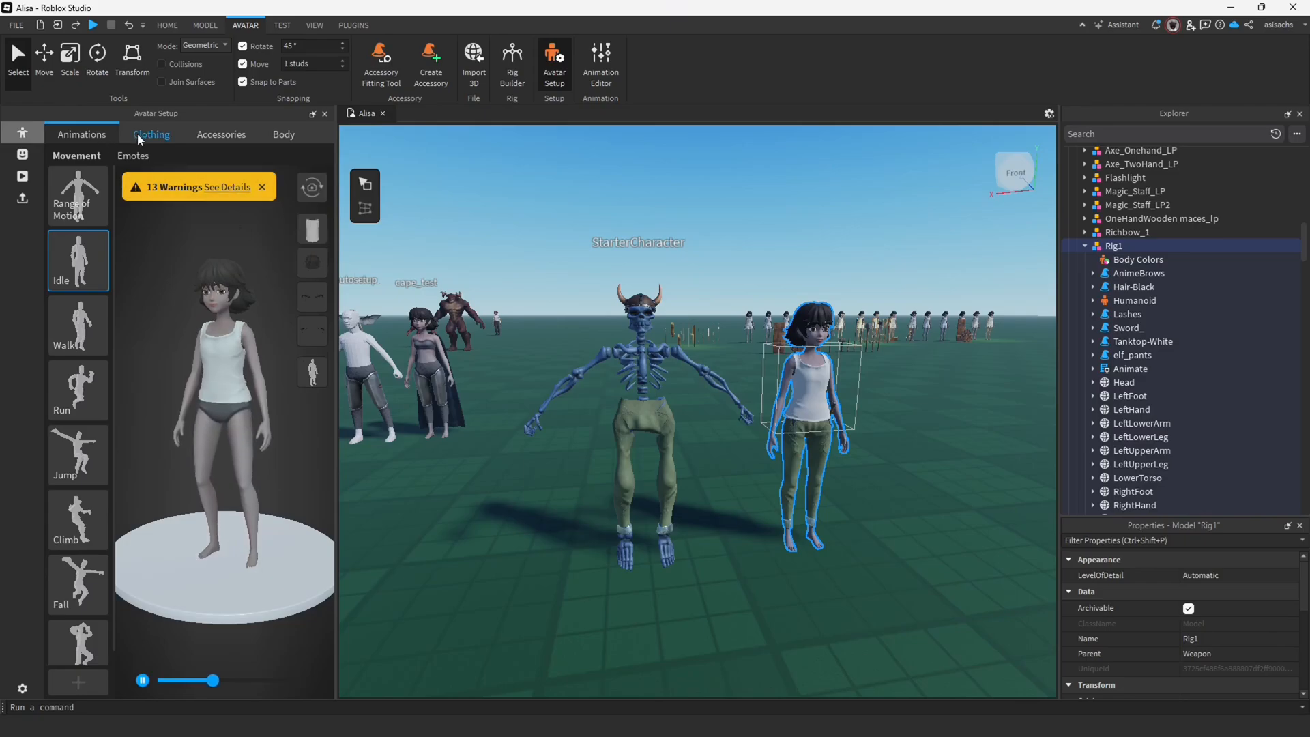
{"action": "left_click", "coordinate": [151, 135]}
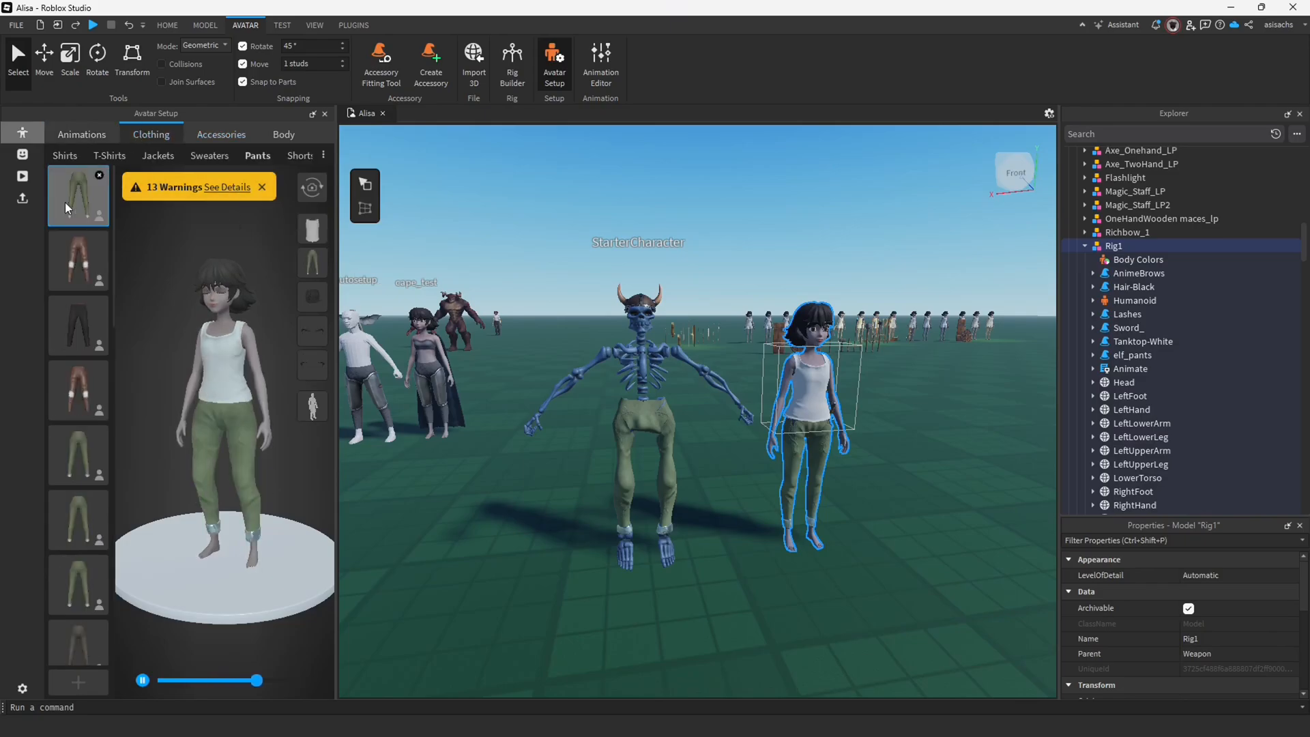
{"action": "left_click", "coordinate": [80, 134]}
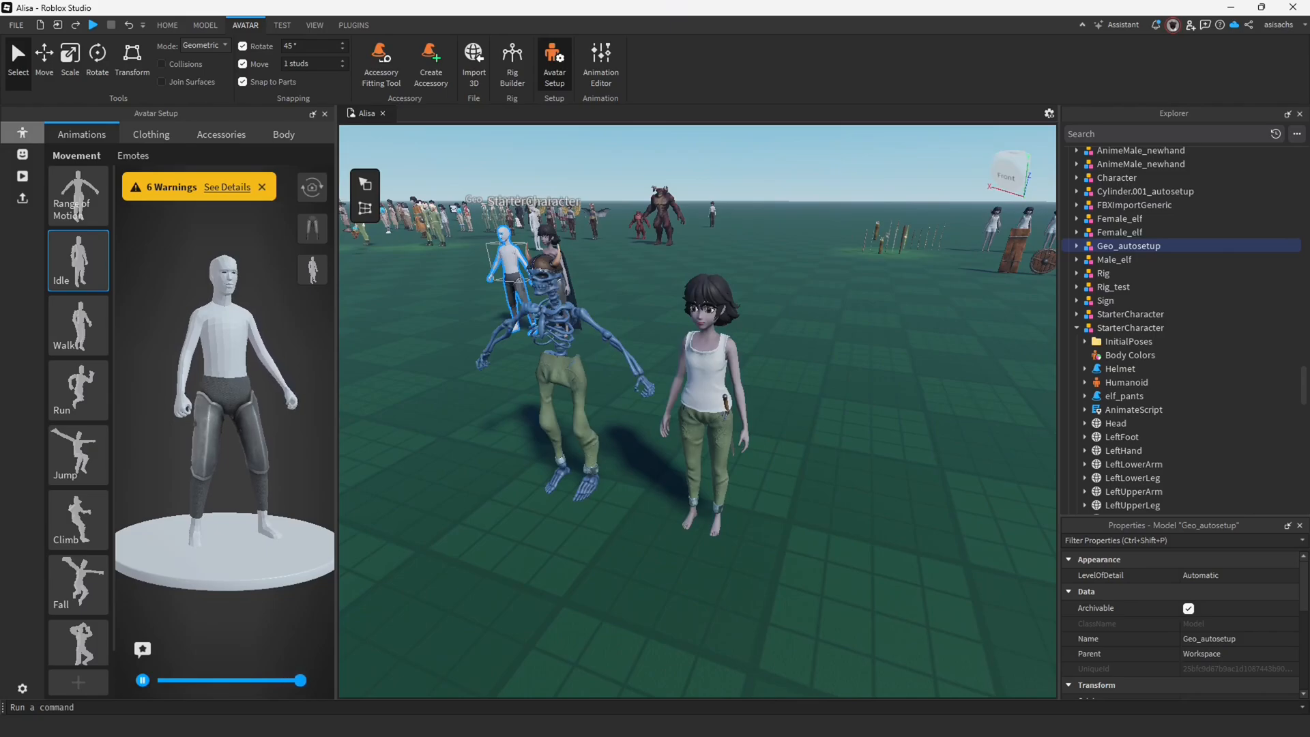
{"action": "left_click_drag", "start_coordinate": [300, 679], "coordinate": [176, 680]}
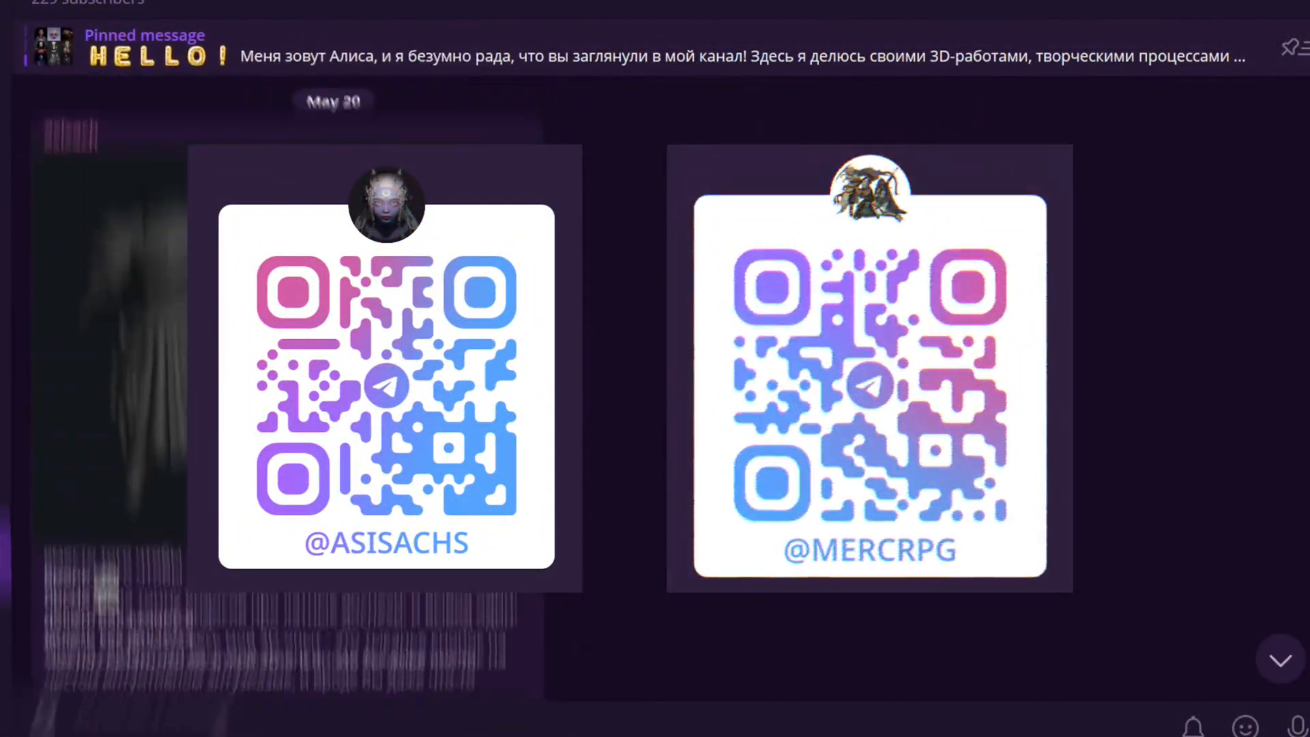
{"action": "scroll", "scroll_direction": "down", "scroll_amount": 3}
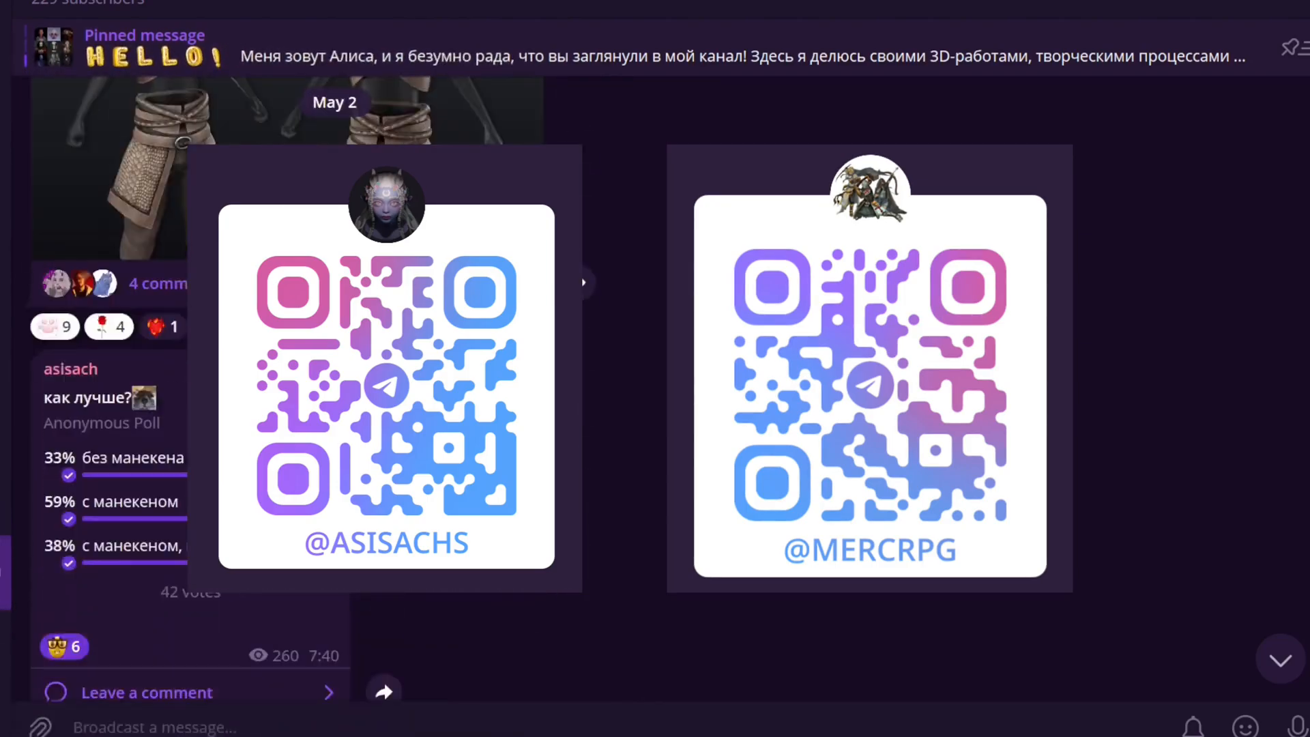